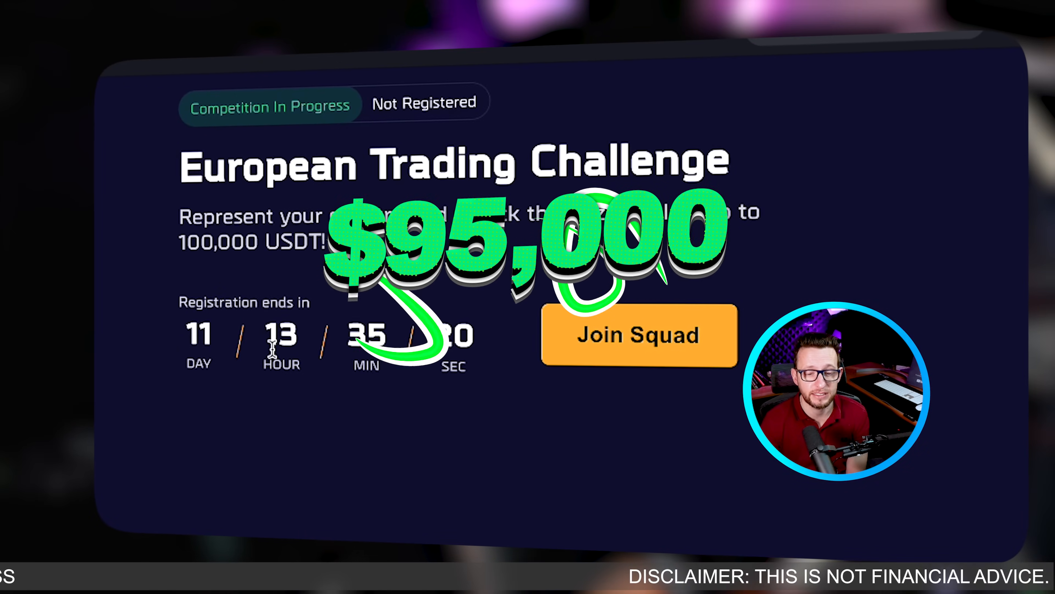
Show The Process slide and drag the red arrow above the Incubate stage of the flowchart.
scroll("down", 3)
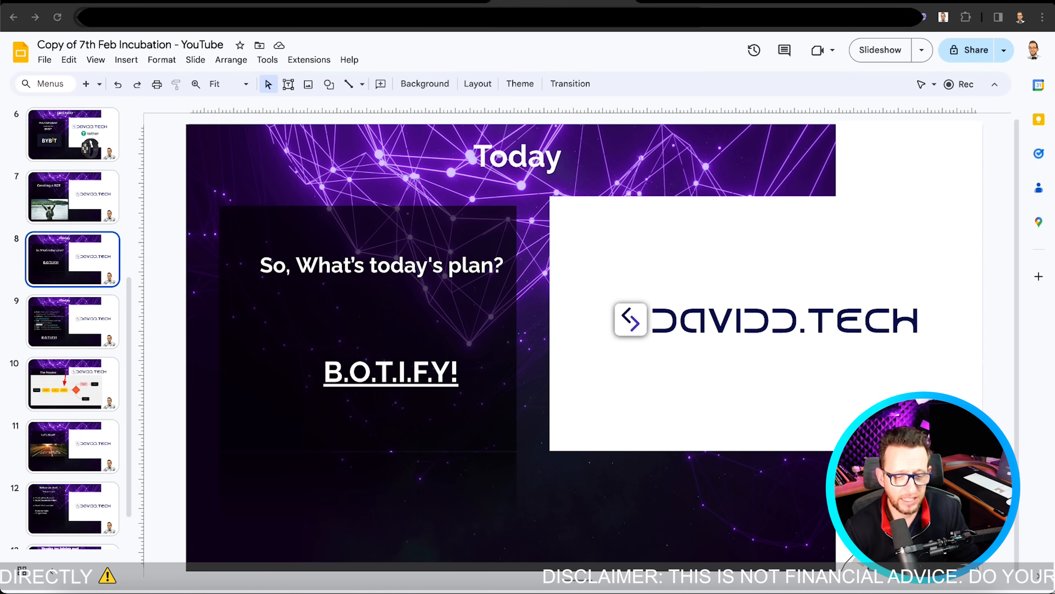
left_click(879, 50)
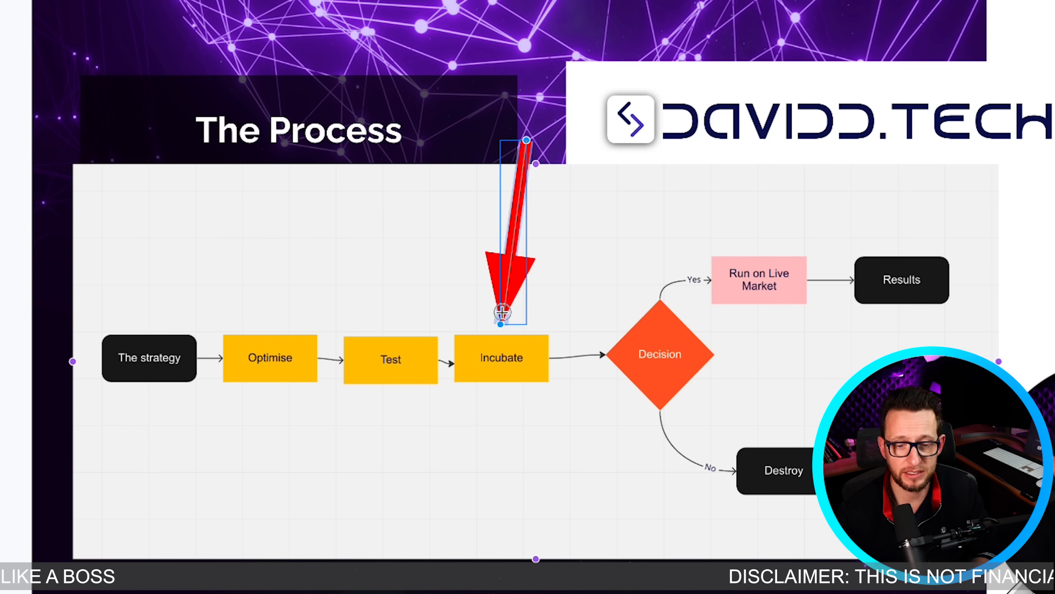
left_click_drag(504, 311, 690, 250)
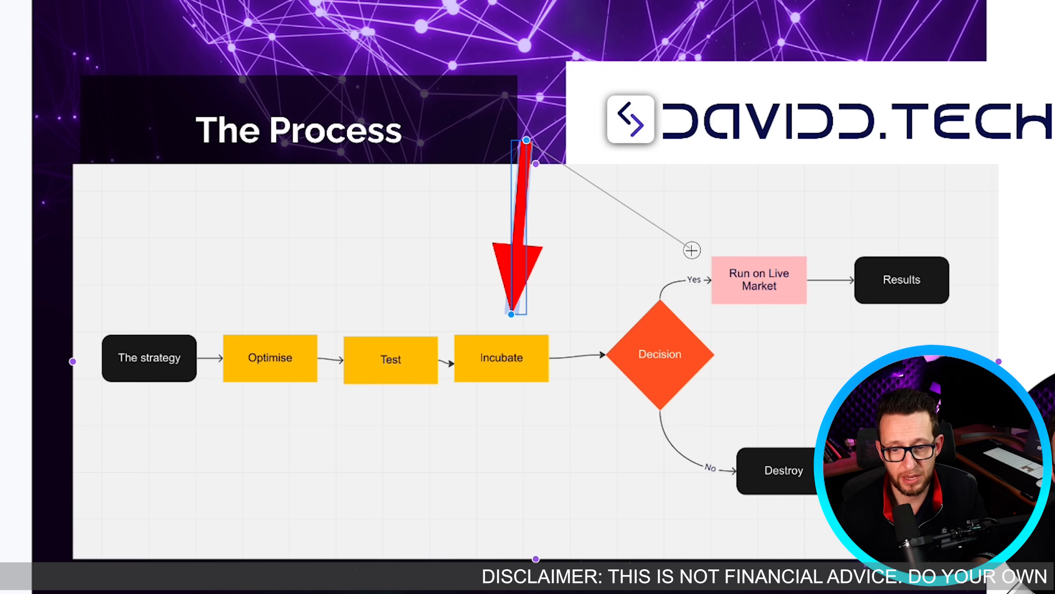
left_click_drag(510, 316, 690, 251)
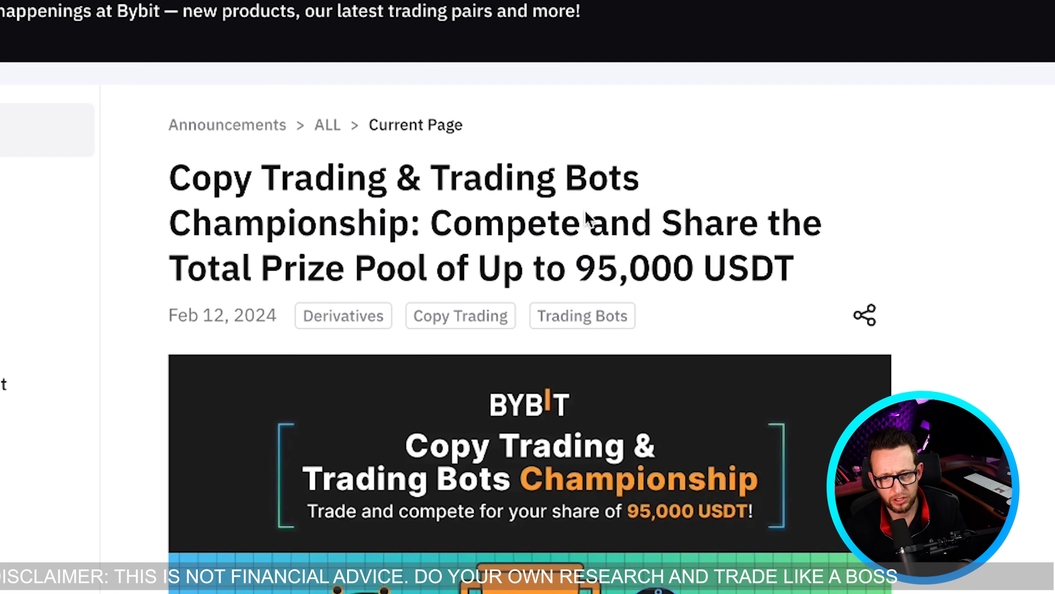
double_click(481, 177)
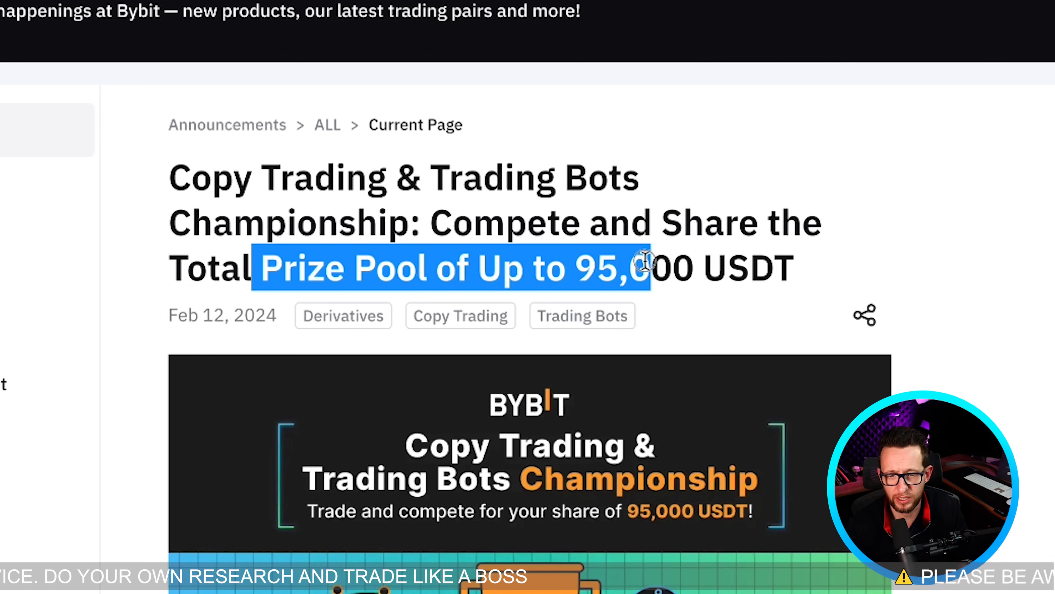
scroll("down", 3)
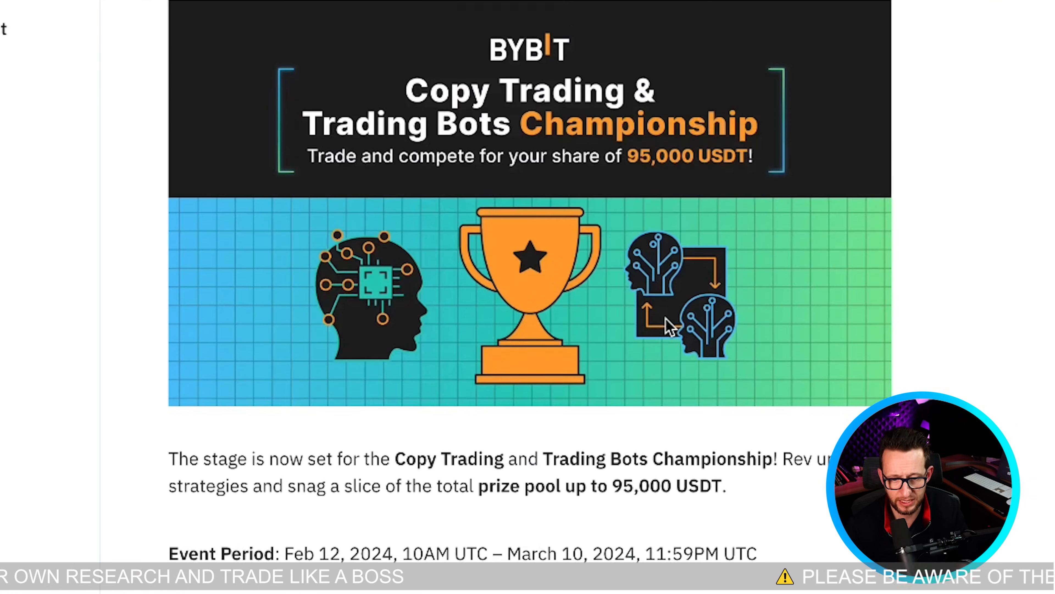
scroll("down", 3)
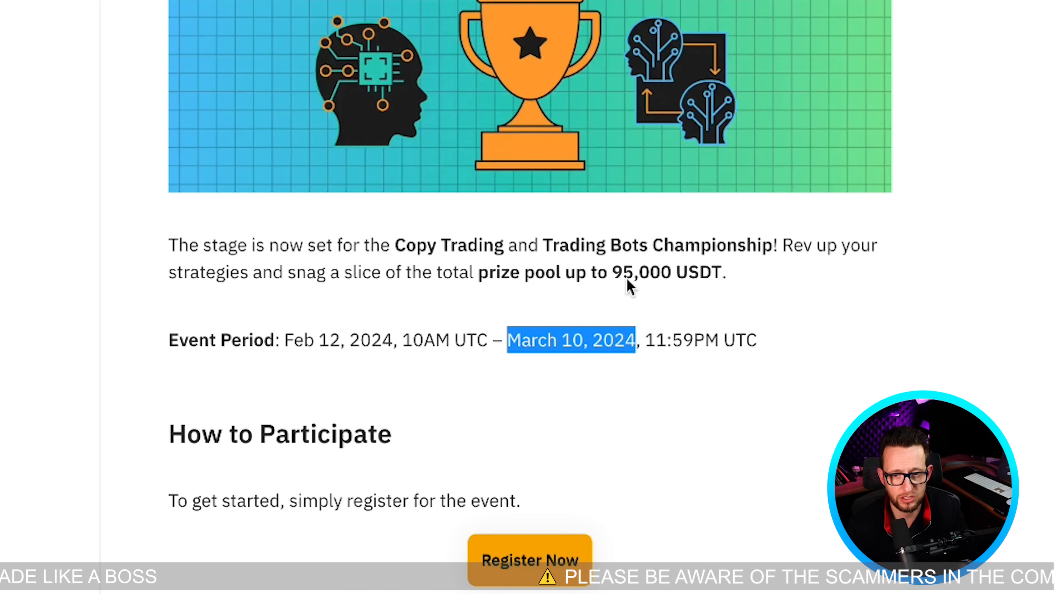
scroll("down", 3)
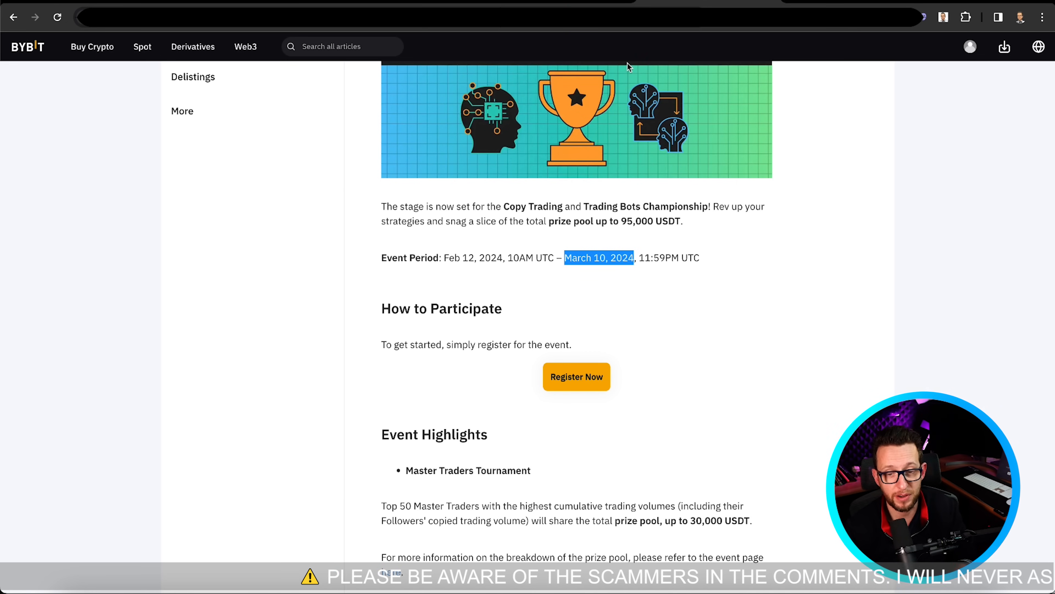
scroll("up", 3)
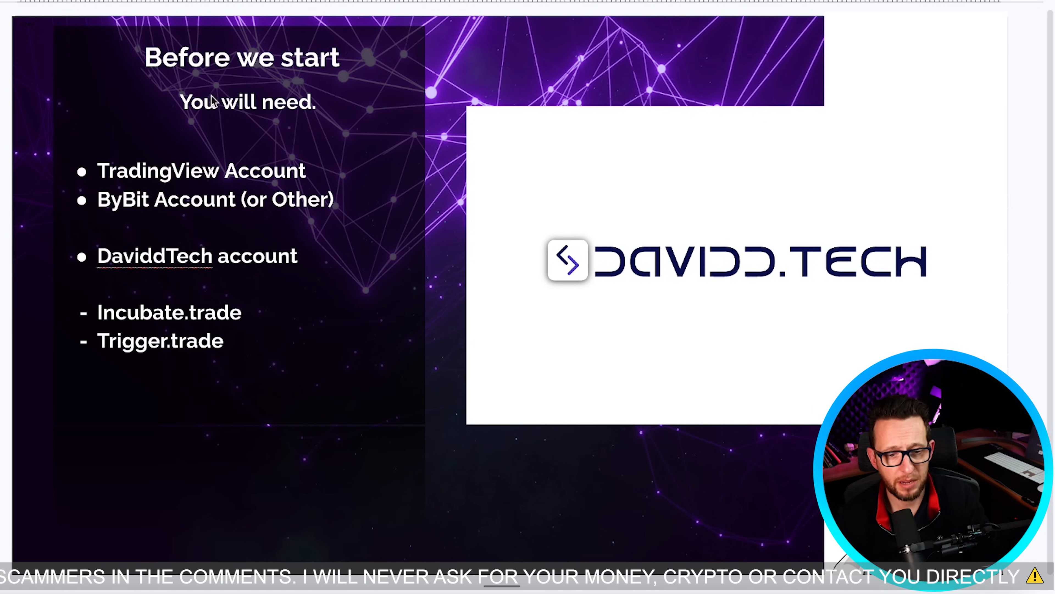
Display the Before we start slide listing the accounts needed.
double_click(200, 170)
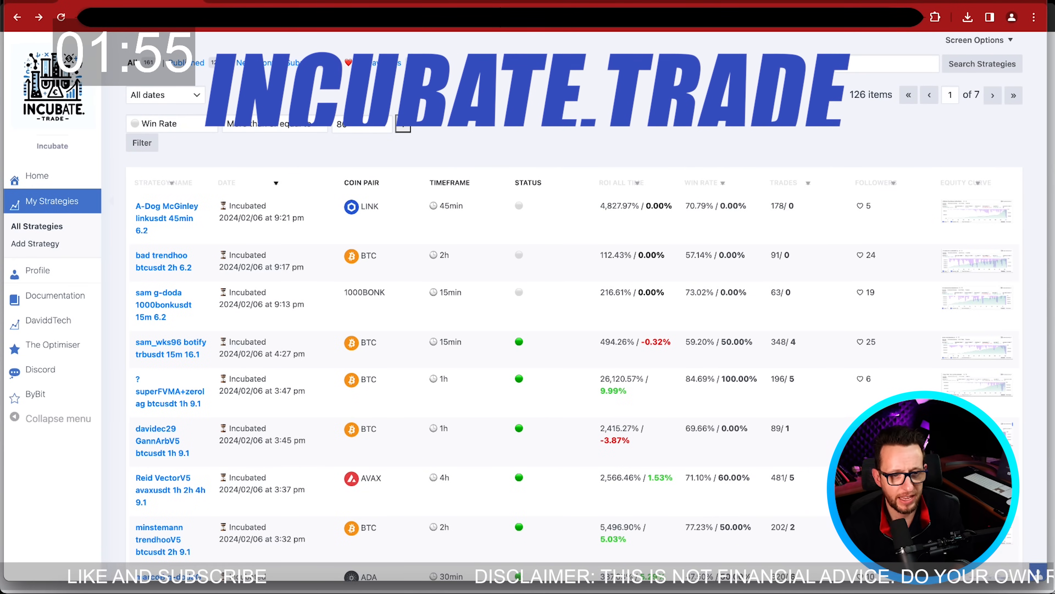
Scroll through the All Strategies table down to the Reid VectorV5 AVAX 4h strategy.
scroll("down", 3)
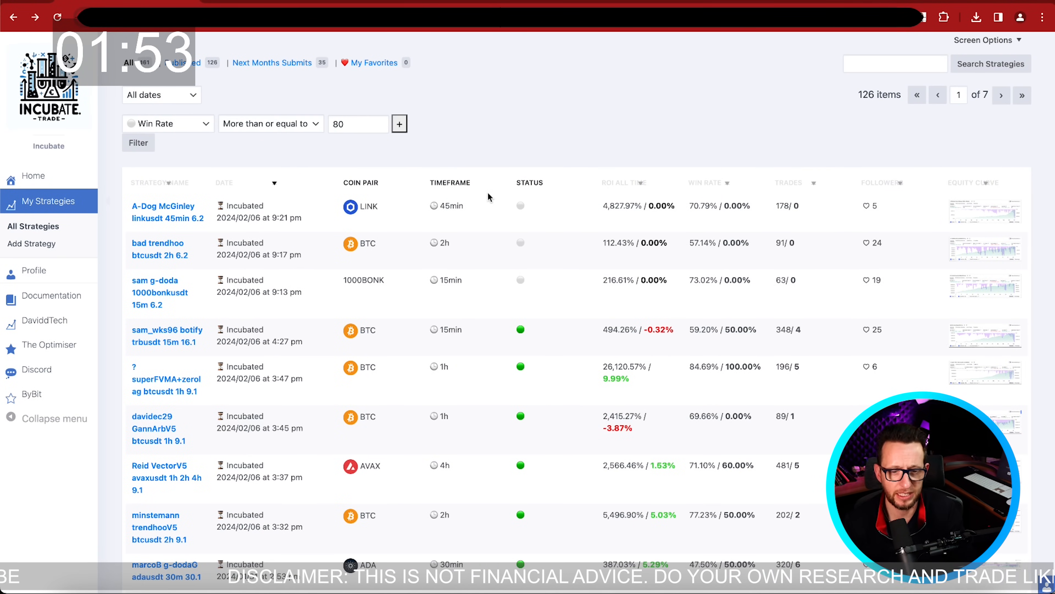
scroll("down", 3)
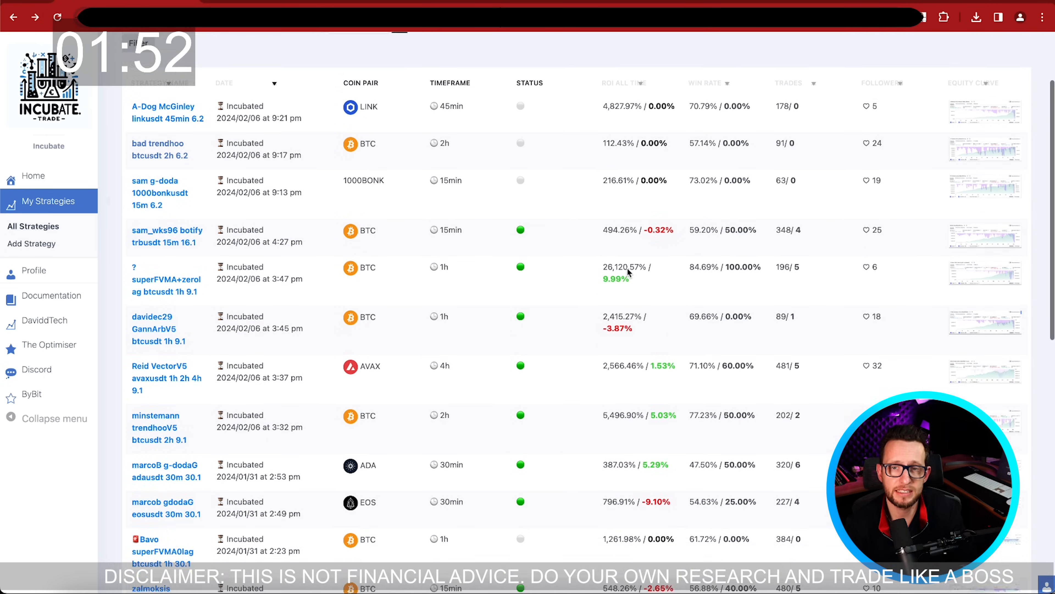
scroll("down", 3)
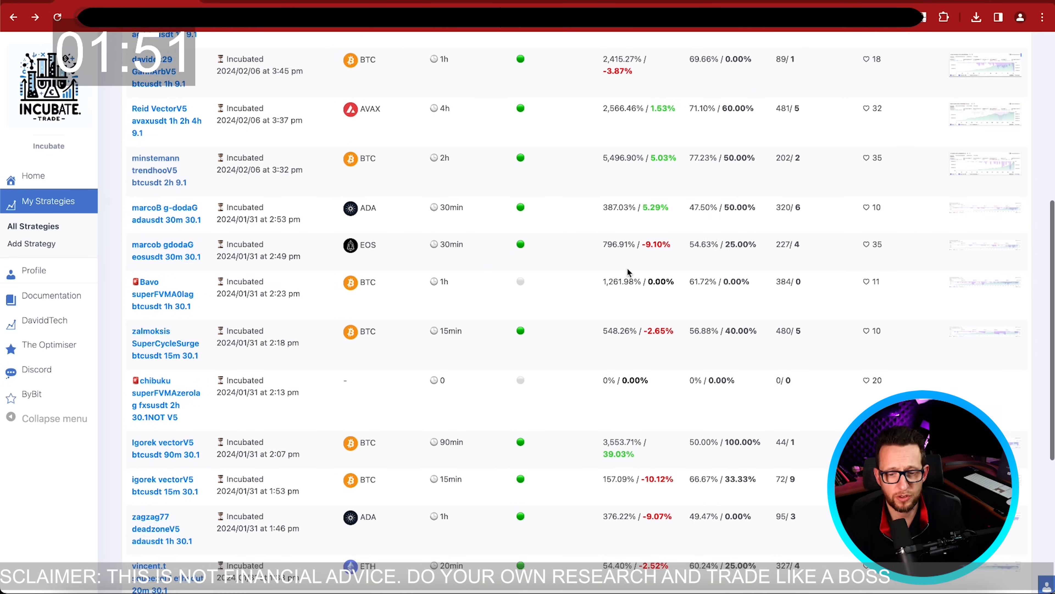
scroll("down", 3)
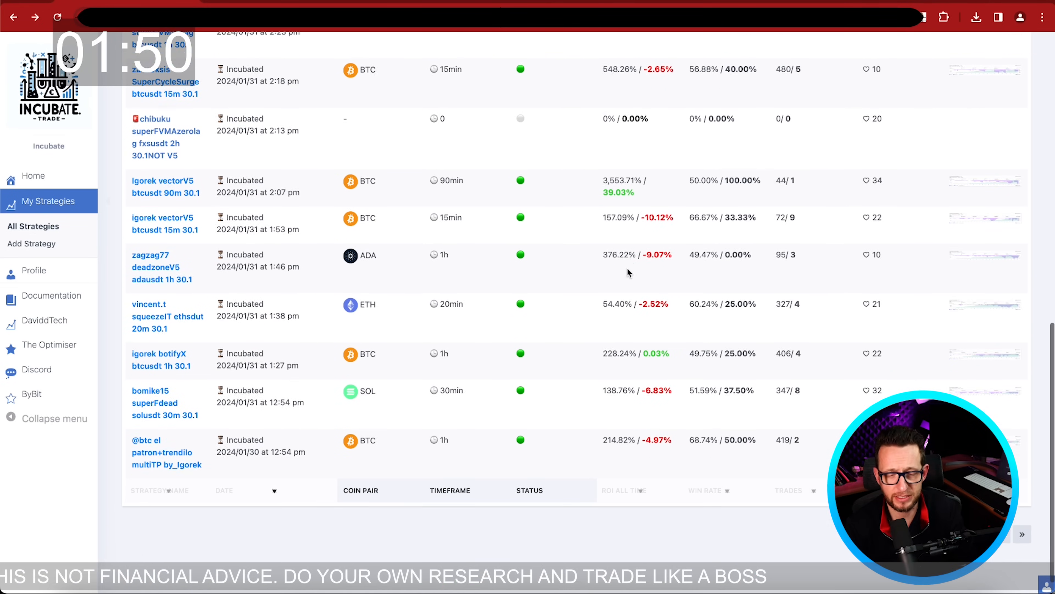
scroll("down", 3)
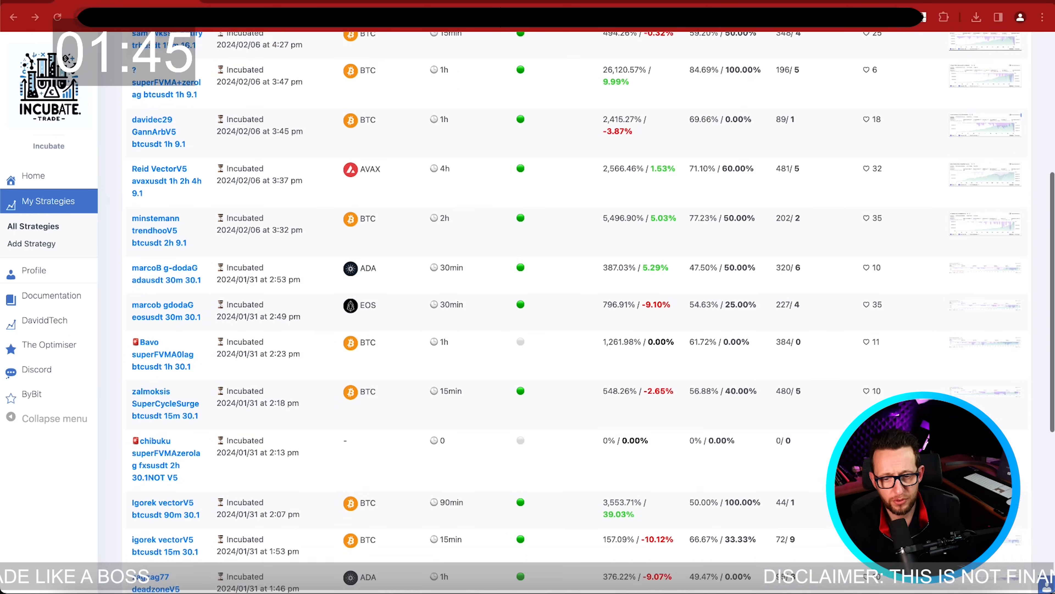
scroll("down", 3)
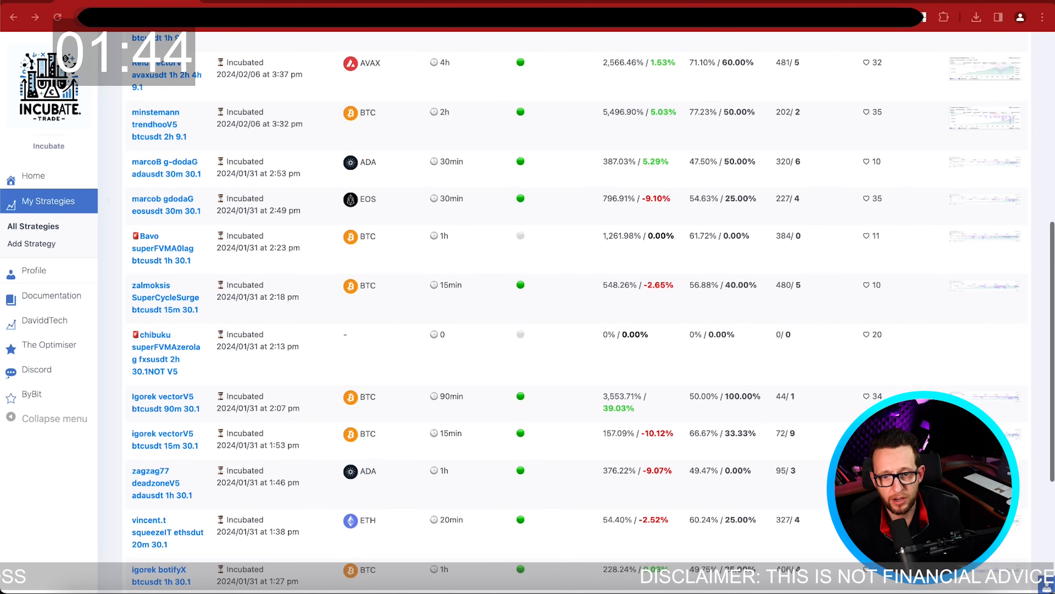
scroll("down", 3)
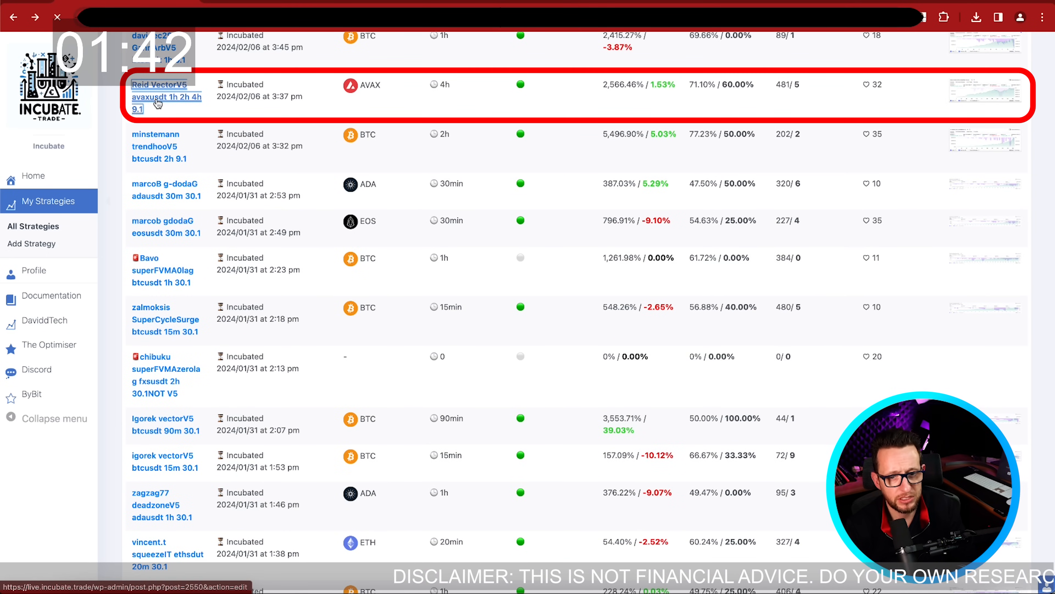
left_click(166, 96)
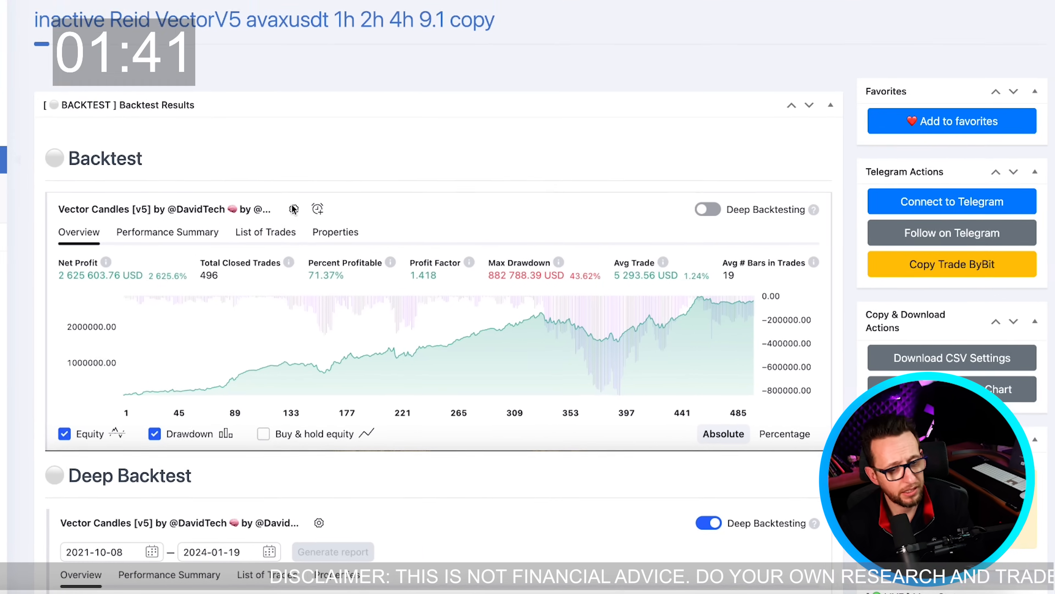
scroll("down", 3)
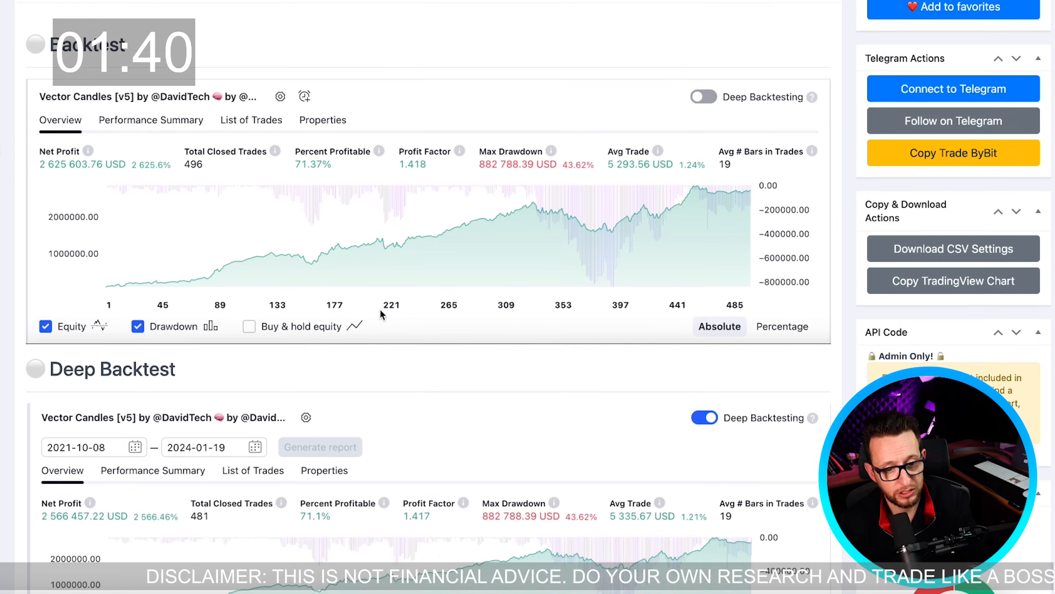
scroll("down", 3)
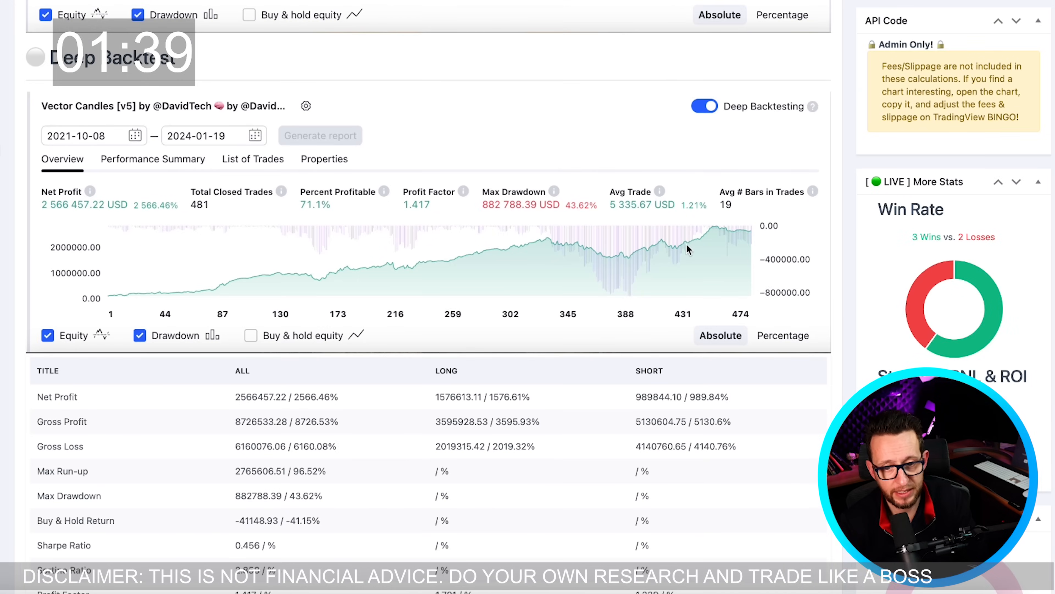
scroll("down", 3)
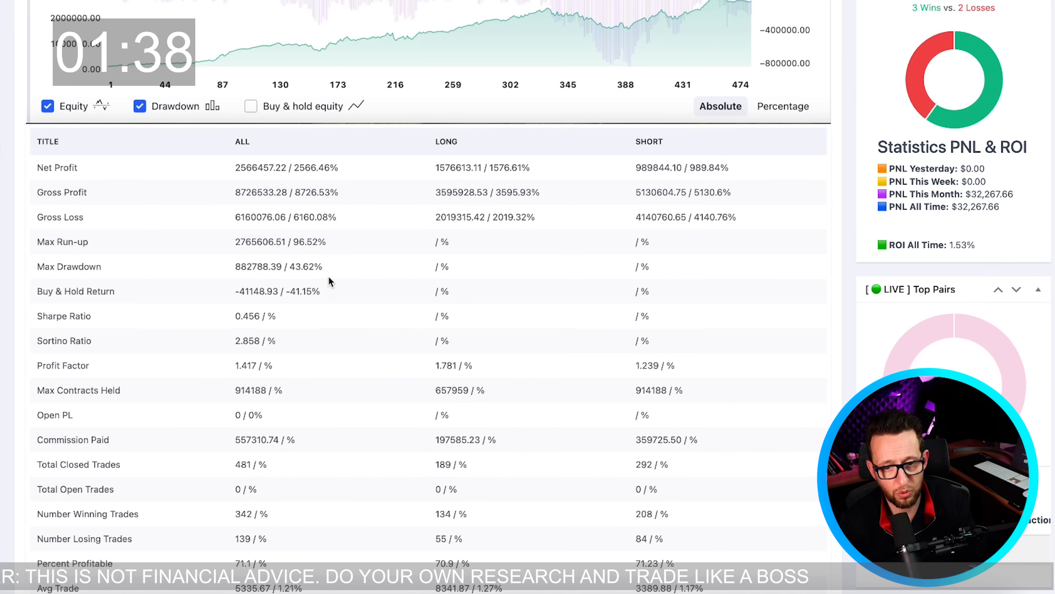
scroll("down", 3)
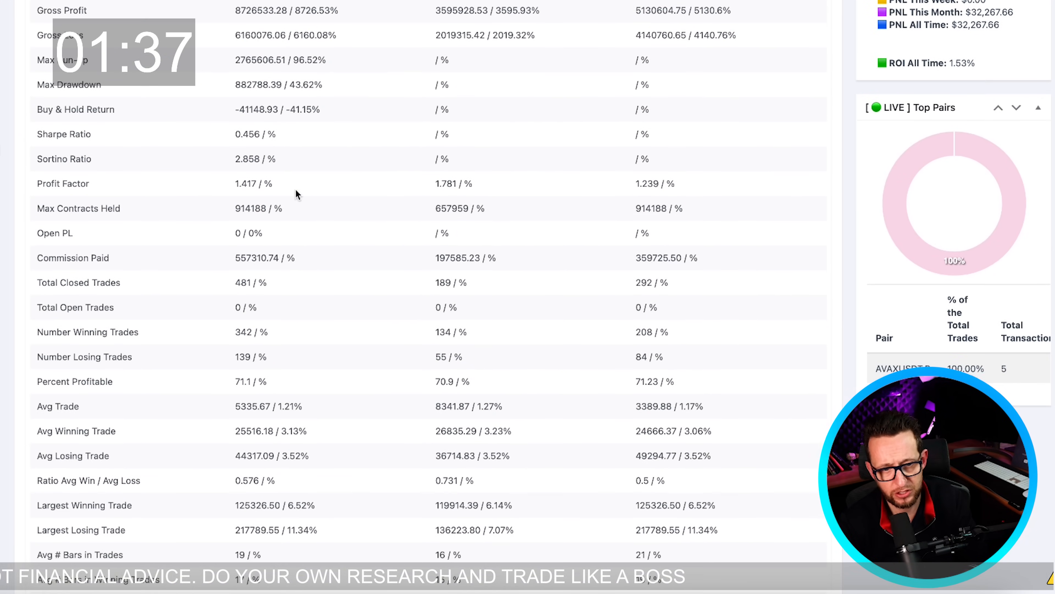
scroll("down", 3)
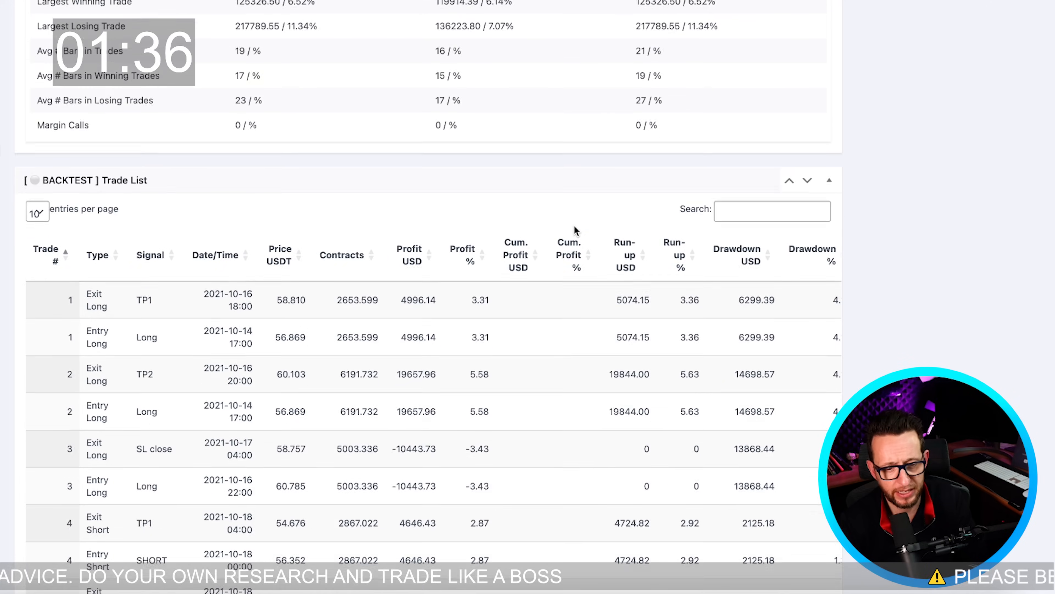
scroll("down", 3)
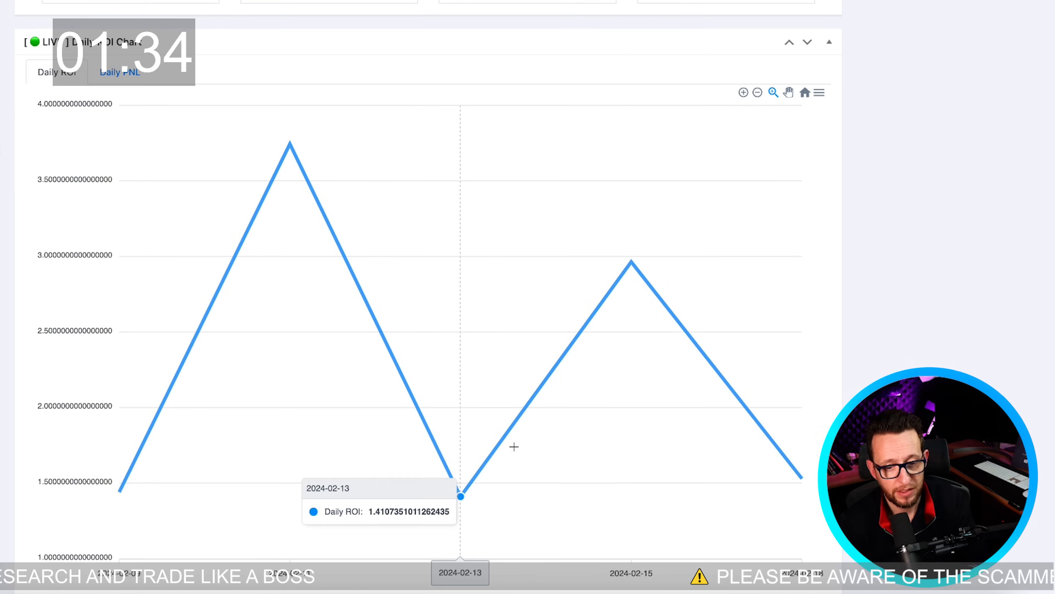
mouse_move(631, 262)
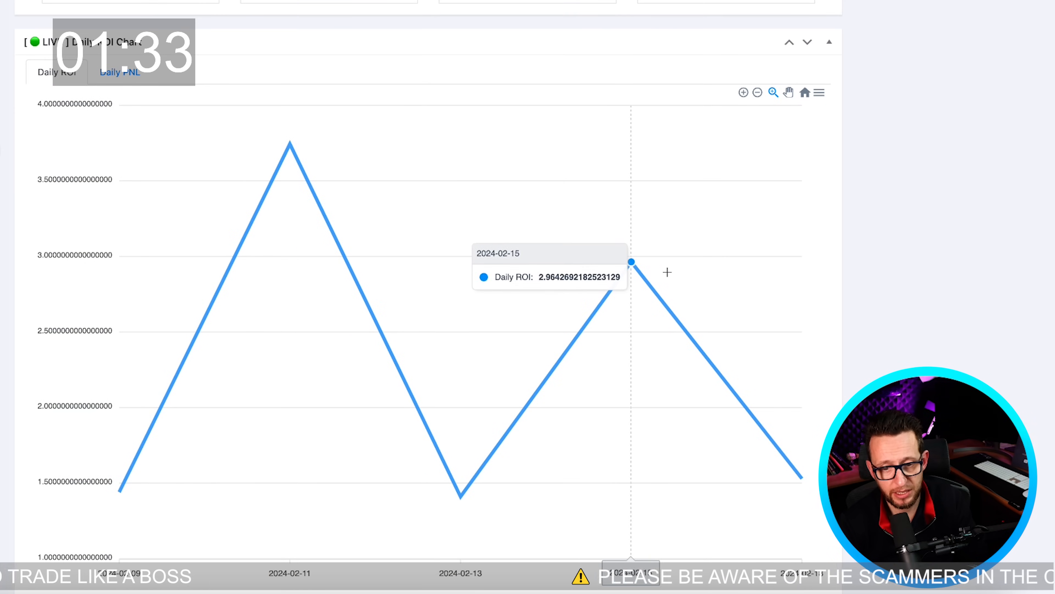
mouse_move(271, 182)
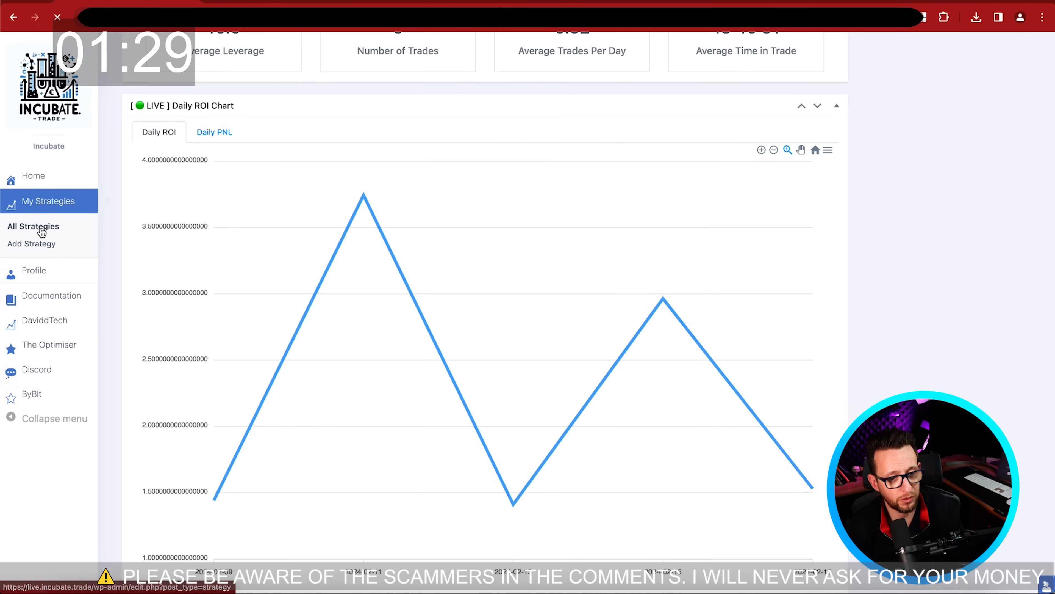
Open All Strategies and scroll through the TDZ5 15MIN backtest table and live stats.
left_click(32, 226)
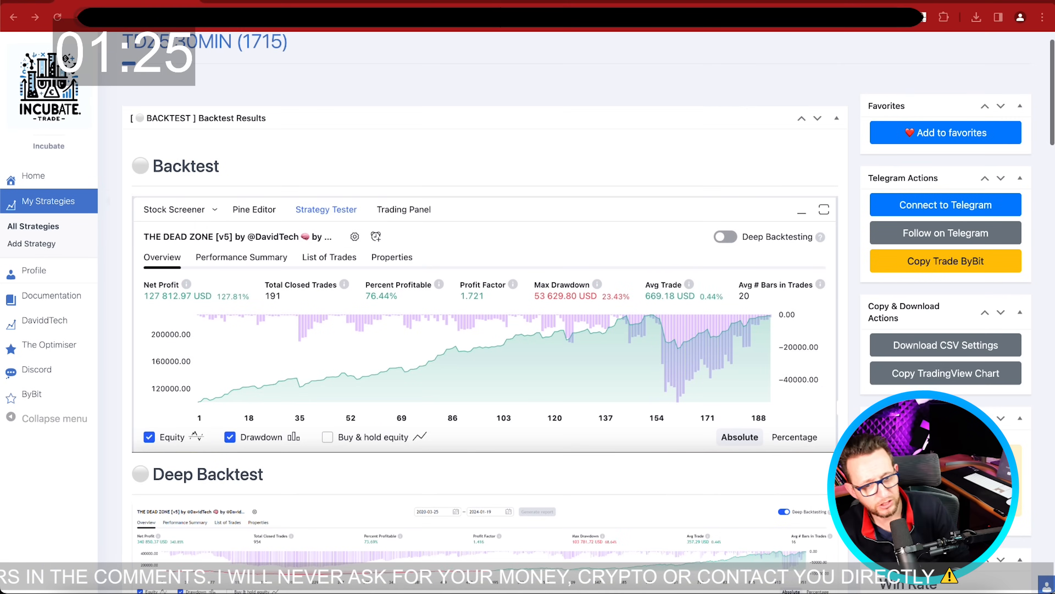
scroll("down", 3)
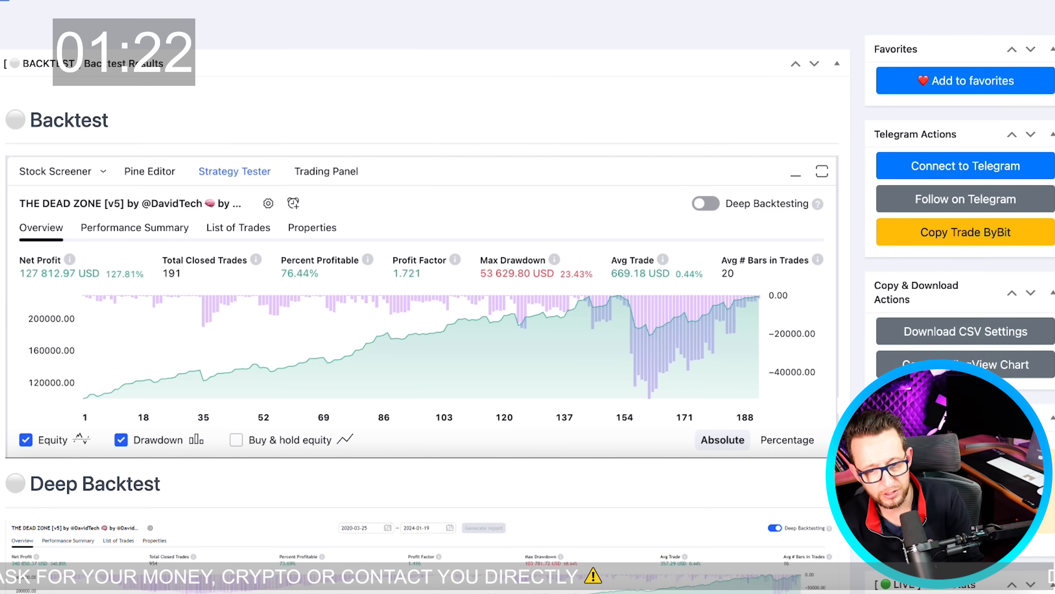
scroll("down", 3)
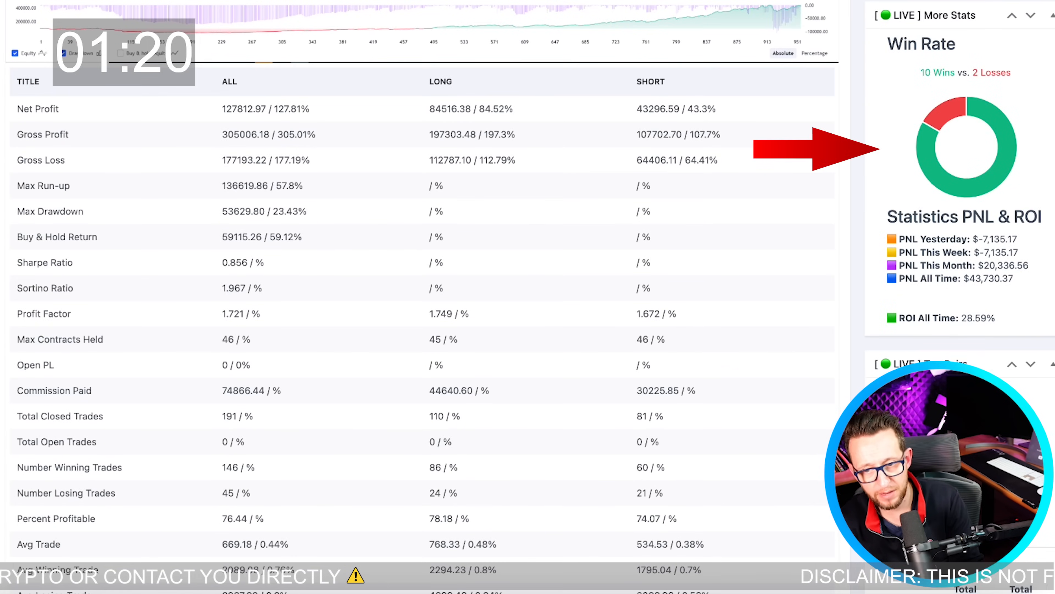
scroll("down", 3)
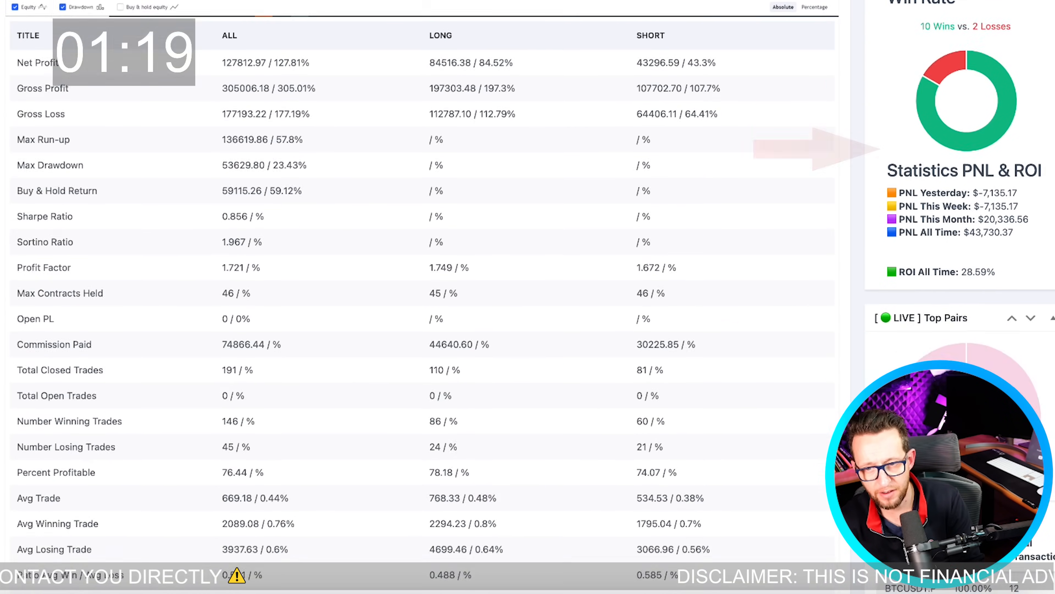
scroll("down", 3)
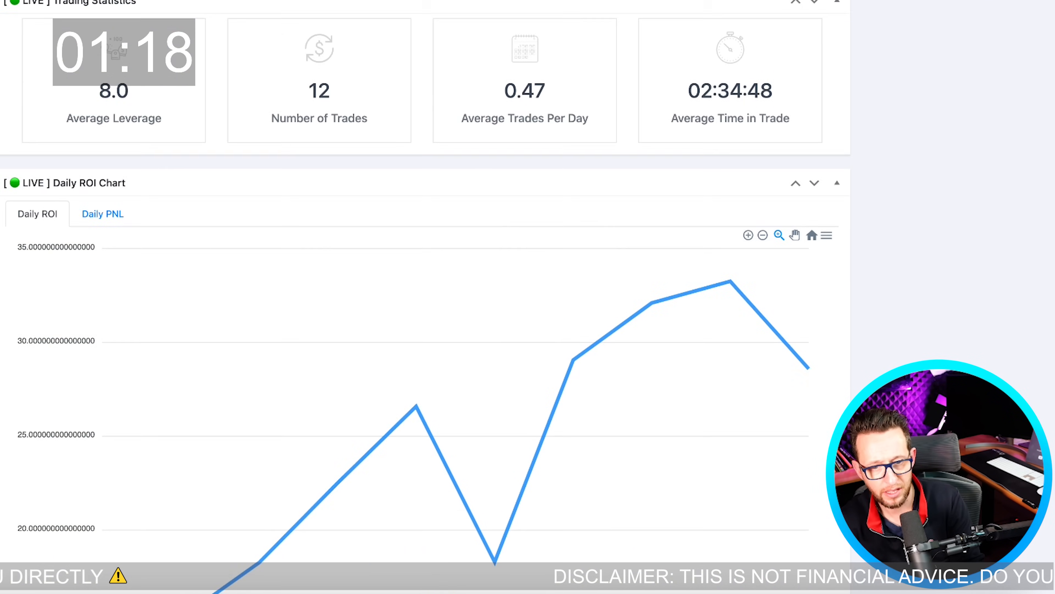
scroll("down", 3)
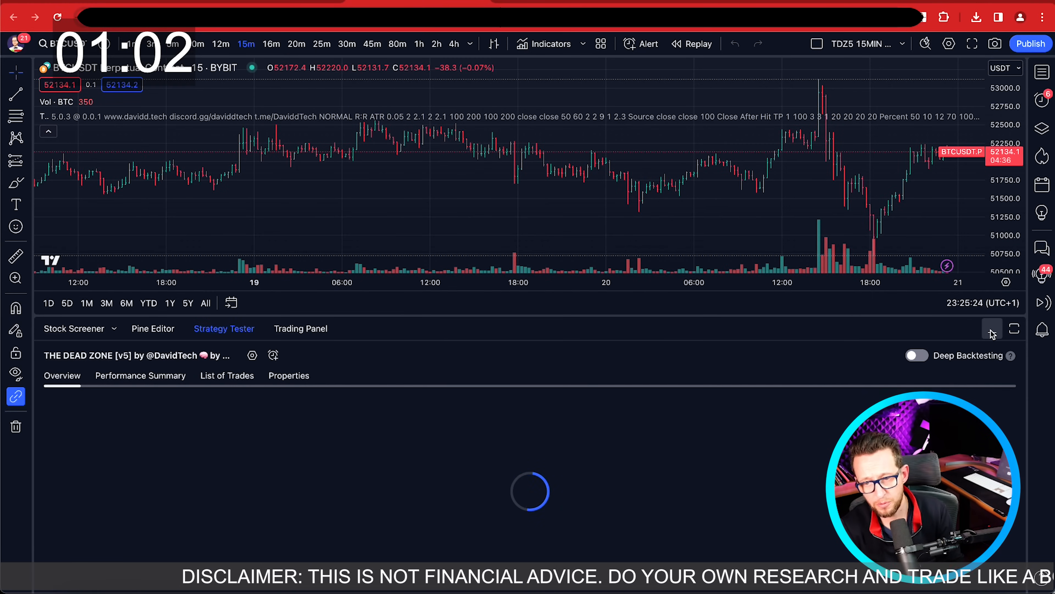
mouse_move(992, 329)
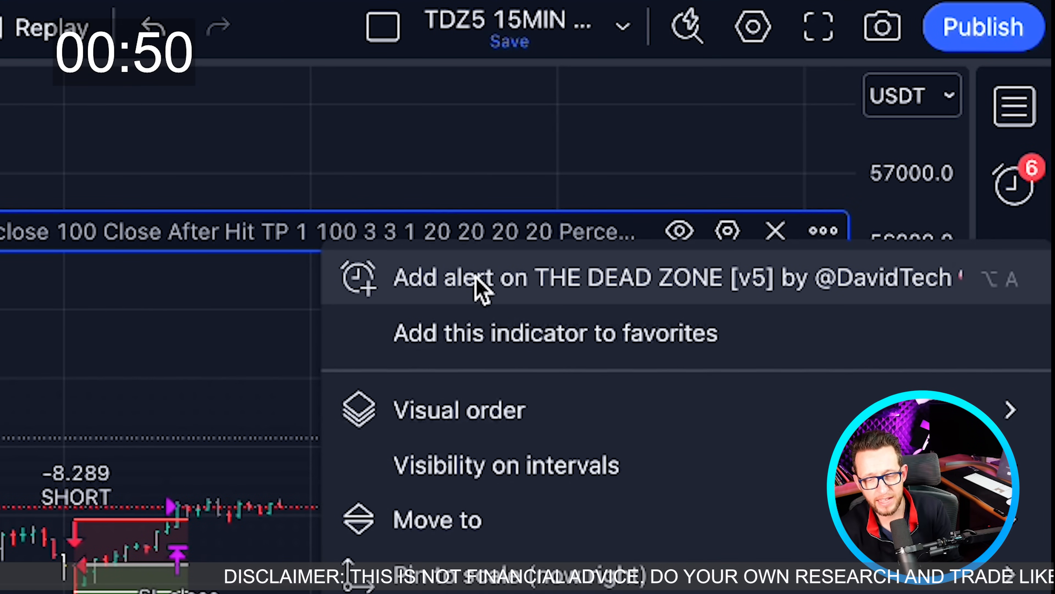
Start an alert on THE DEAD ZONE [v5] strategy, then return to the accounts slide.
left_click(477, 277)
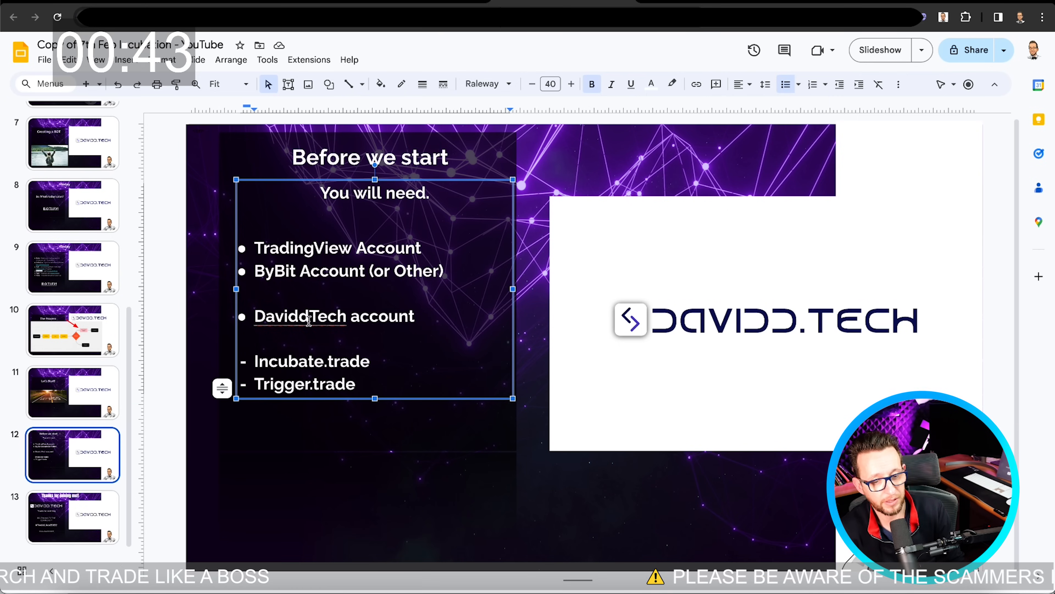
double_click(304, 383)
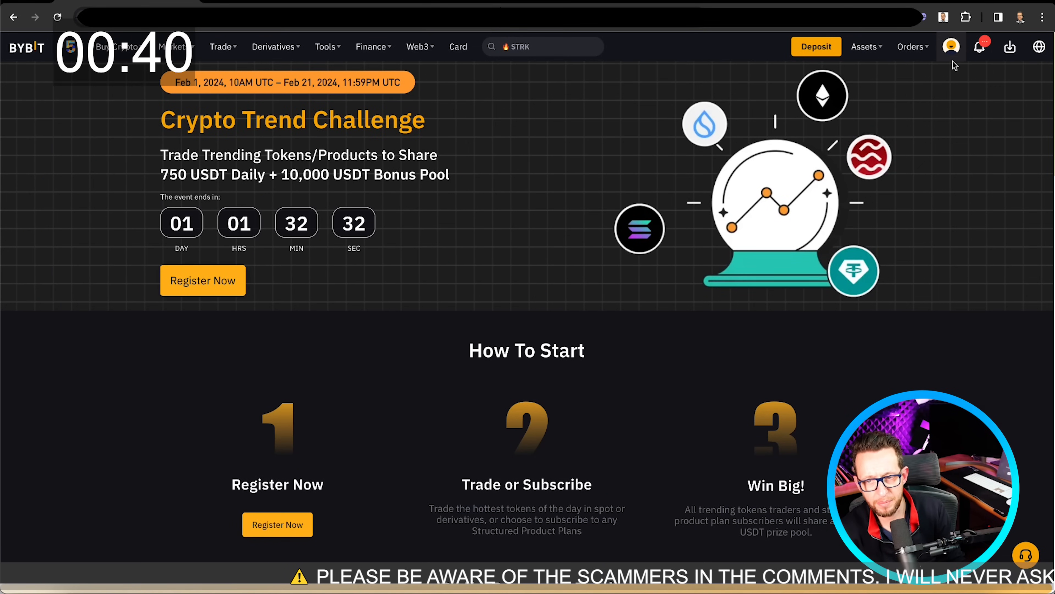
Create a new Bybit API key with Read-Write access, Standard Account trading and all Assets permissions.
left_click(951, 46)
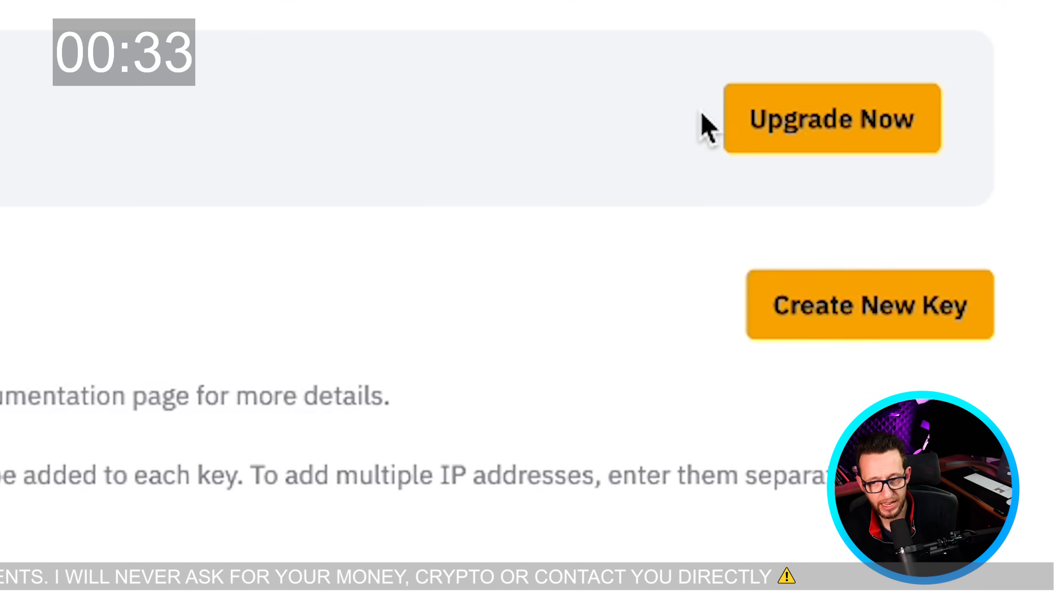
left_click(869, 303)
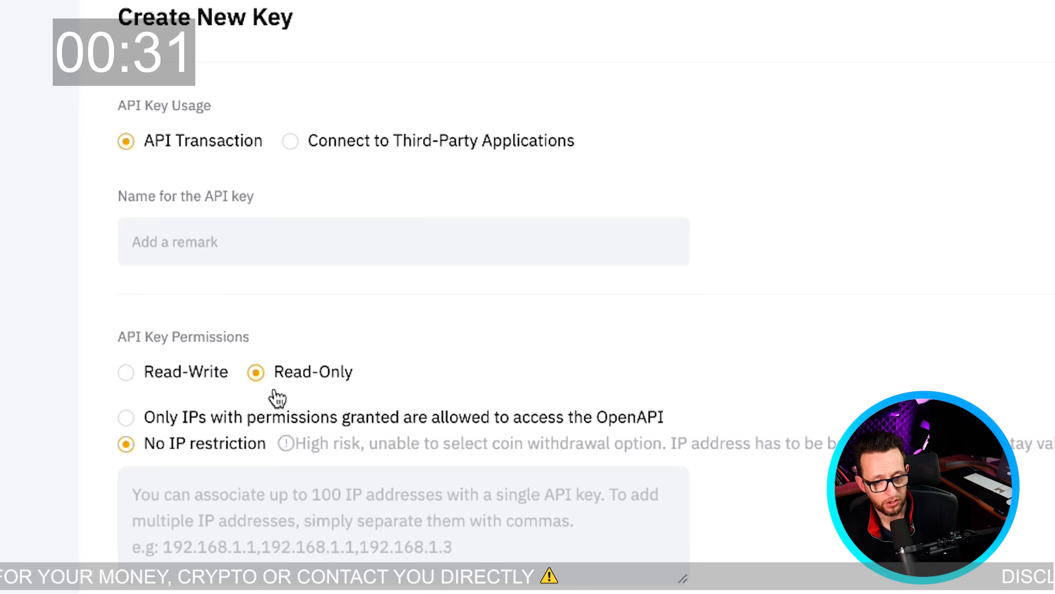
left_click(126, 371)
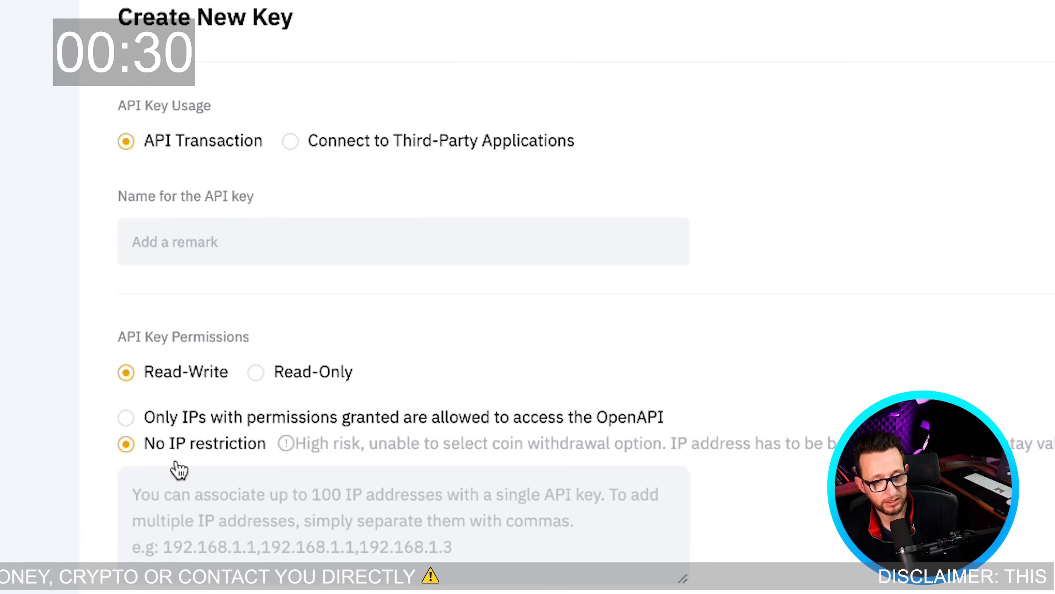
scroll("down", 3)
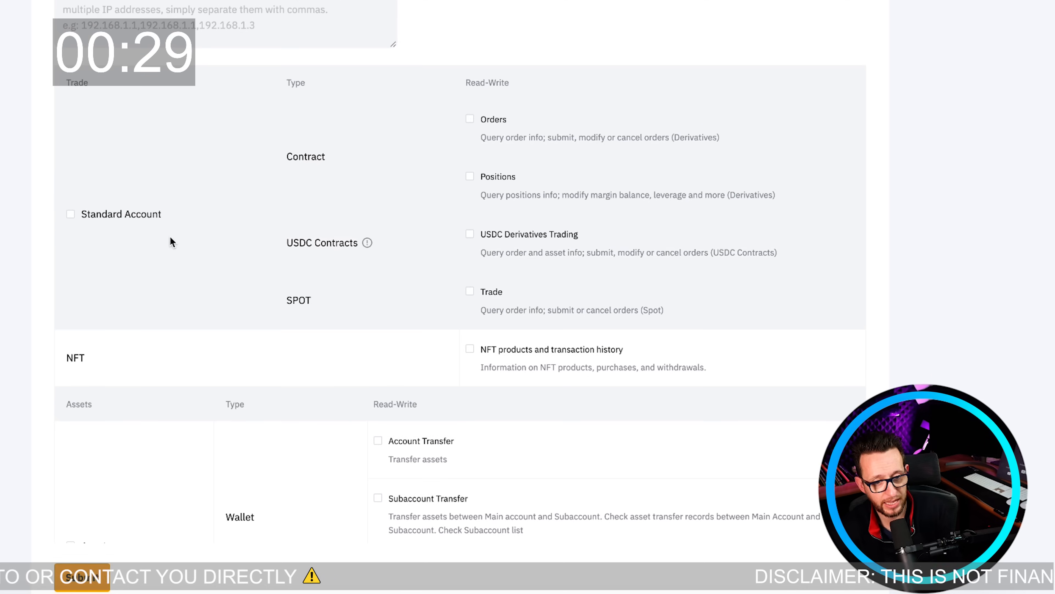
left_click(70, 214)
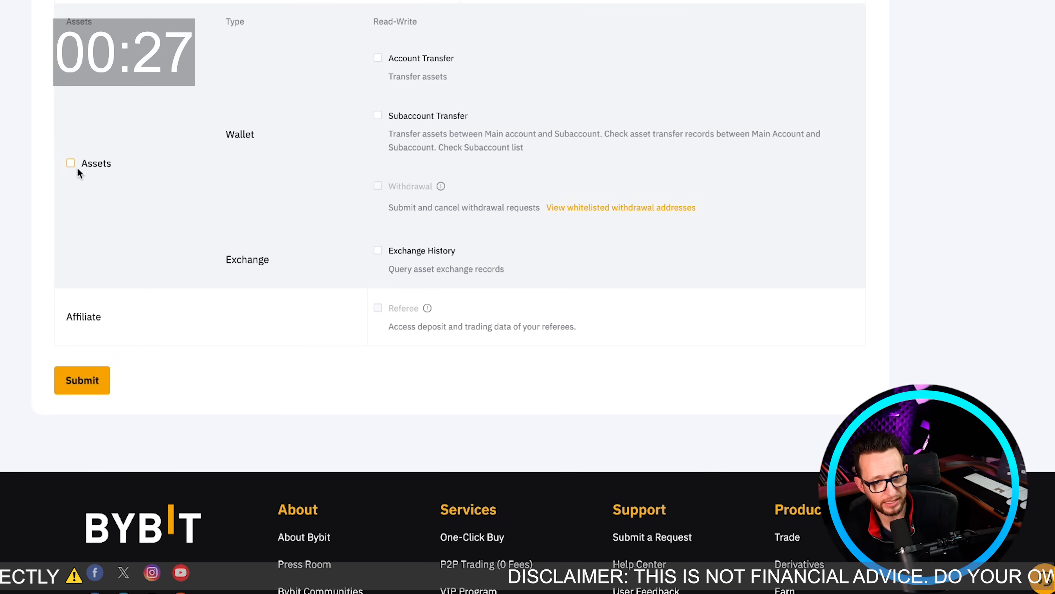
left_click(69, 163)
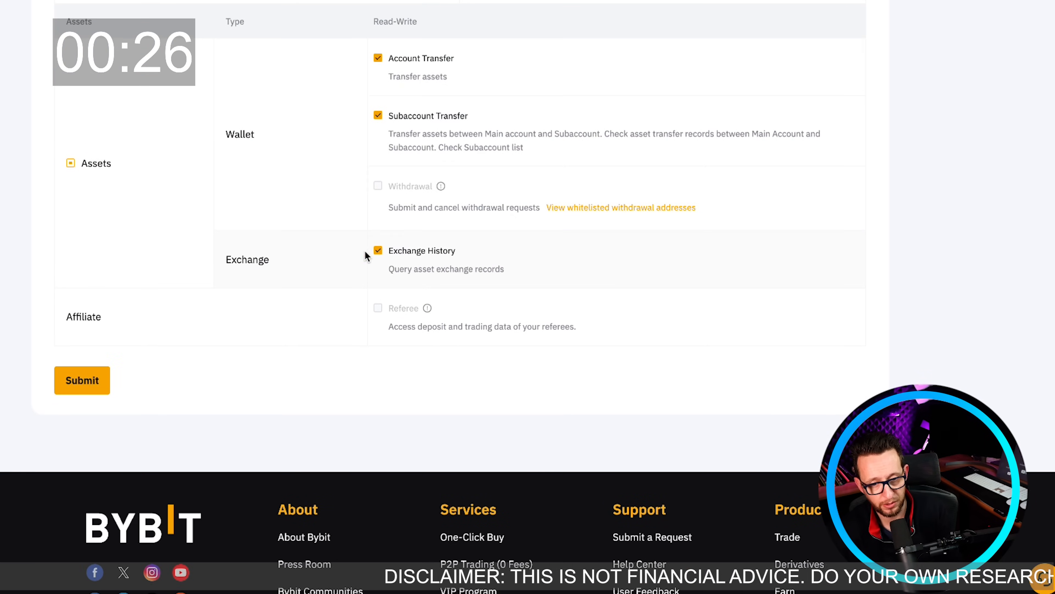
mouse_move(259, 140)
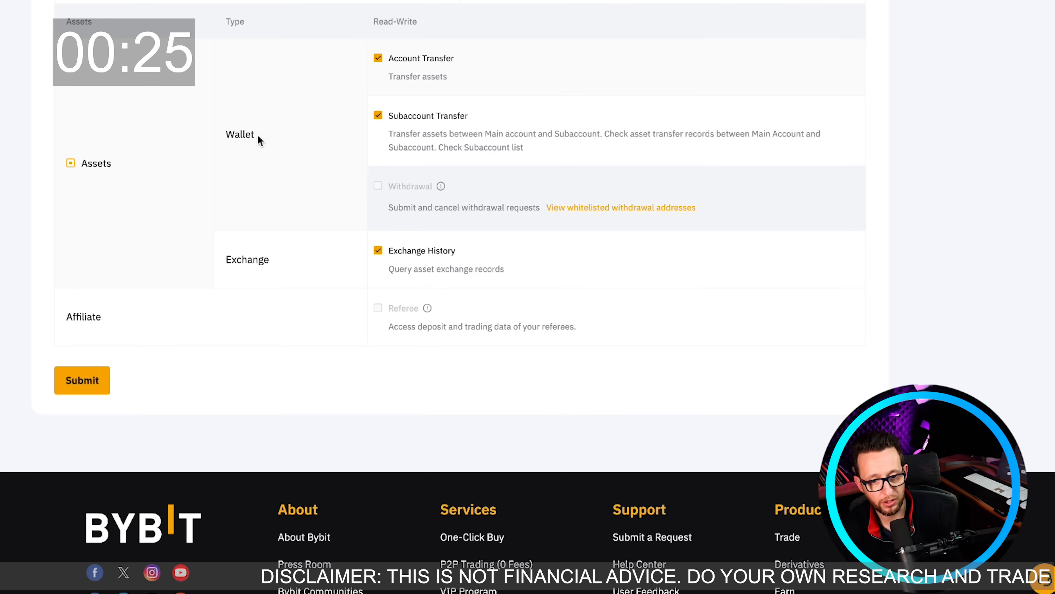
mouse_move(473, 198)
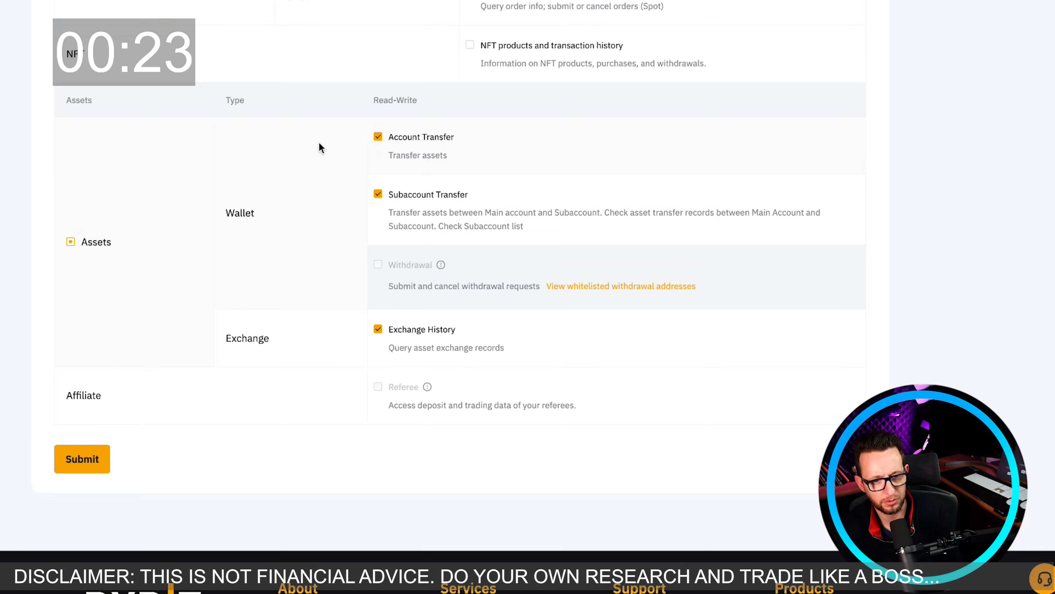
scroll("up", 3)
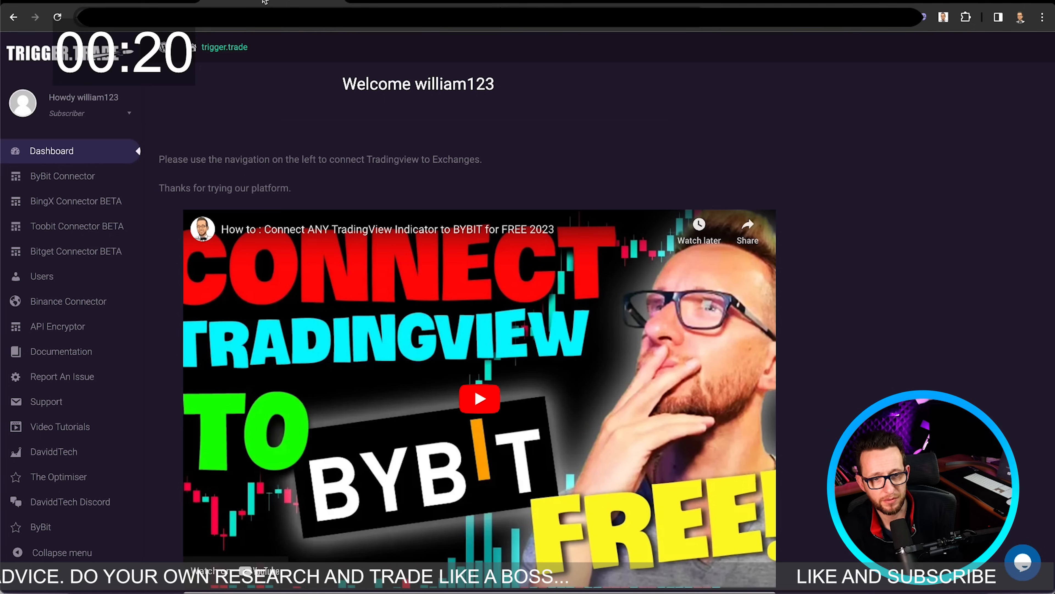
mouse_move(602, 141)
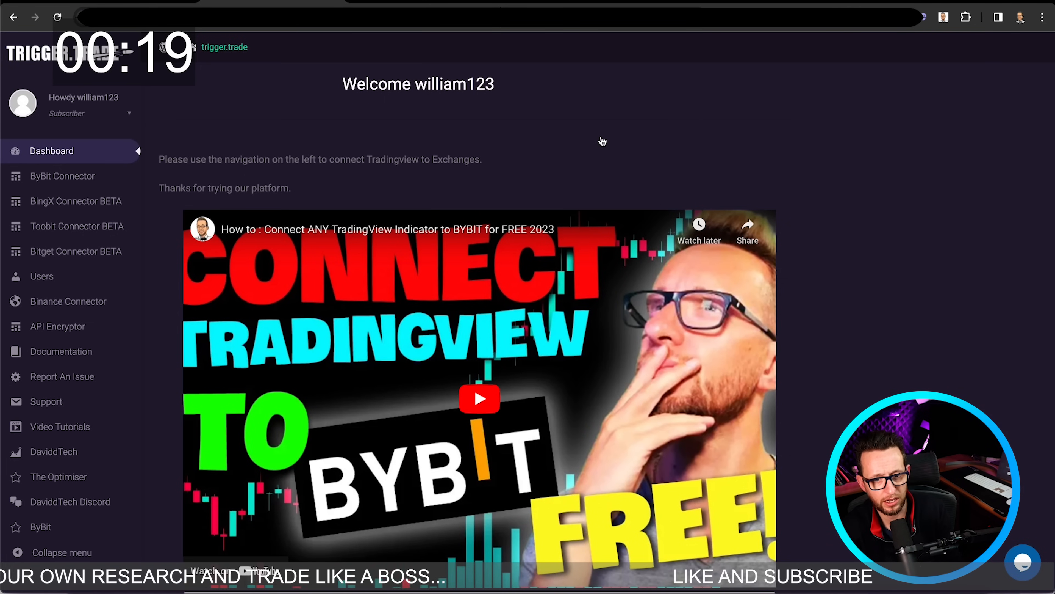
mouse_move(405, 63)
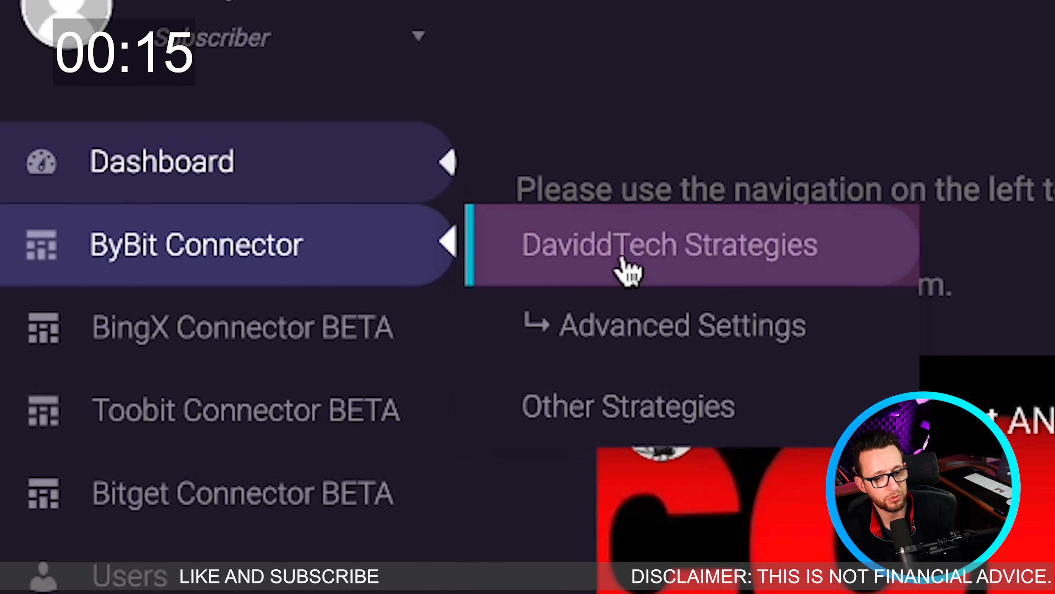
Open the DaviddTech Strategies bot code generator under ByBit Connector.
left_click(669, 244)
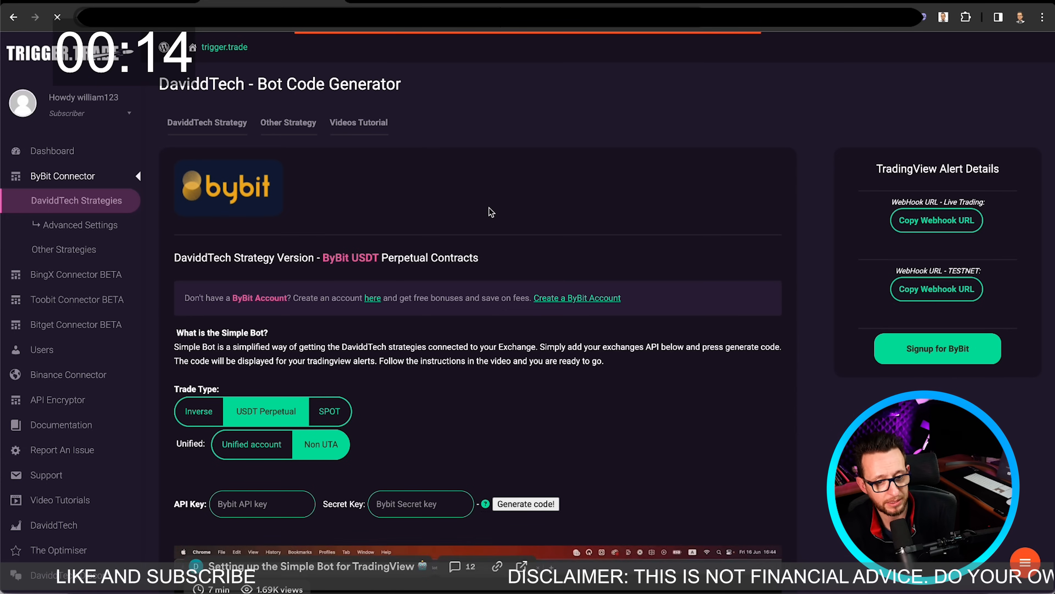
Enter the Bybit API key and secret, generate the encrypted Simple Bot code, and select it for copying.
scroll("down", 3)
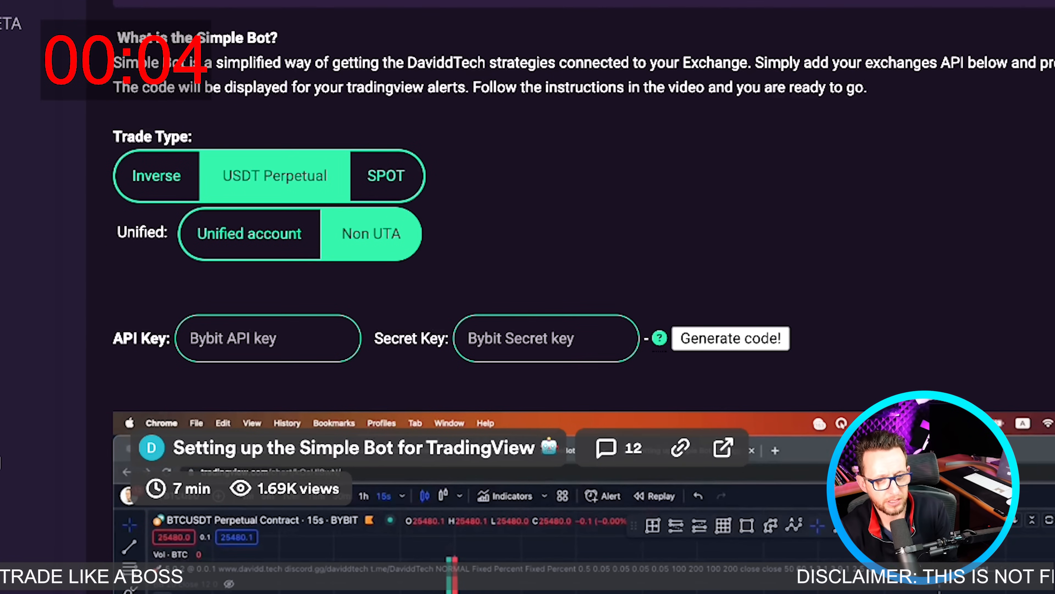
left_click(268, 338)
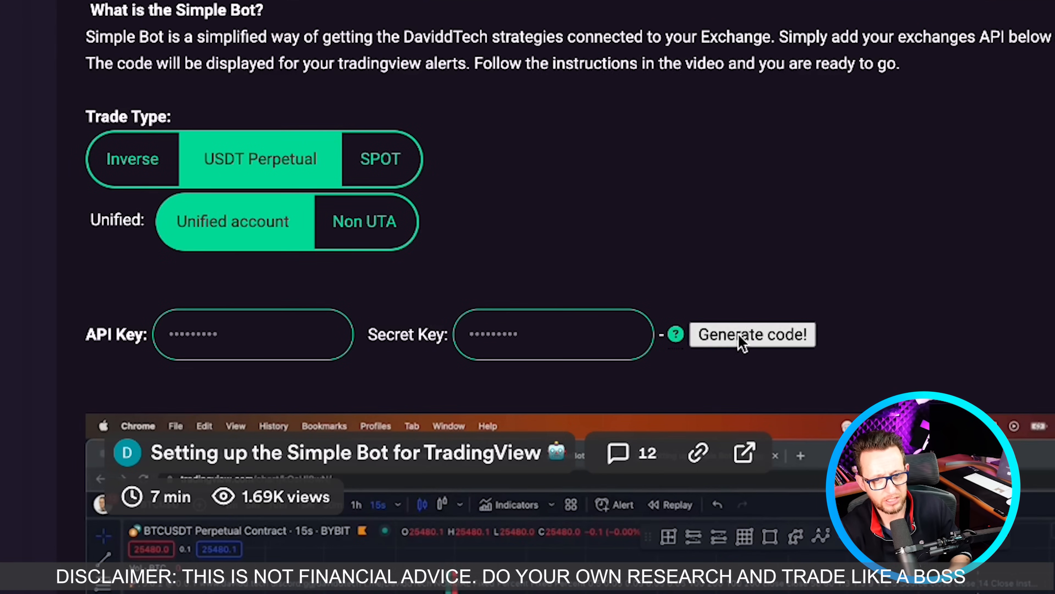
left_click(752, 335)
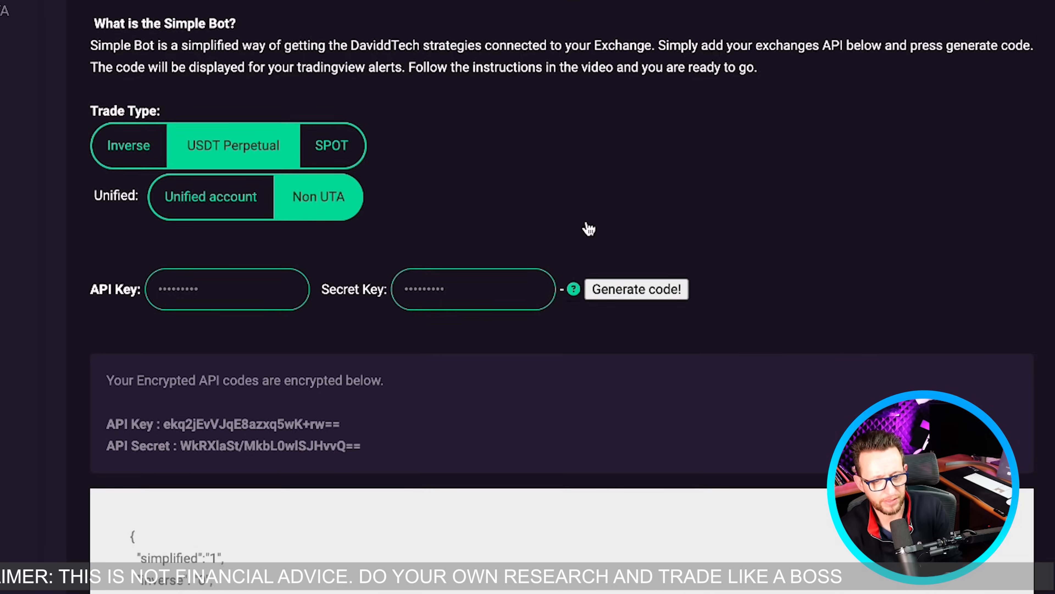
scroll("down", 3)
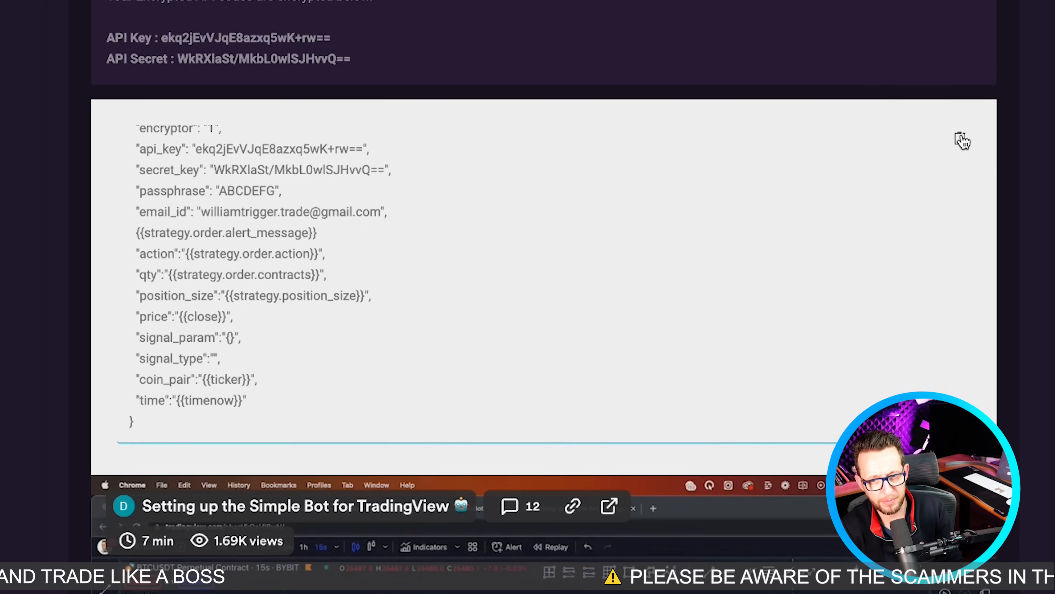
key("cmd+a")
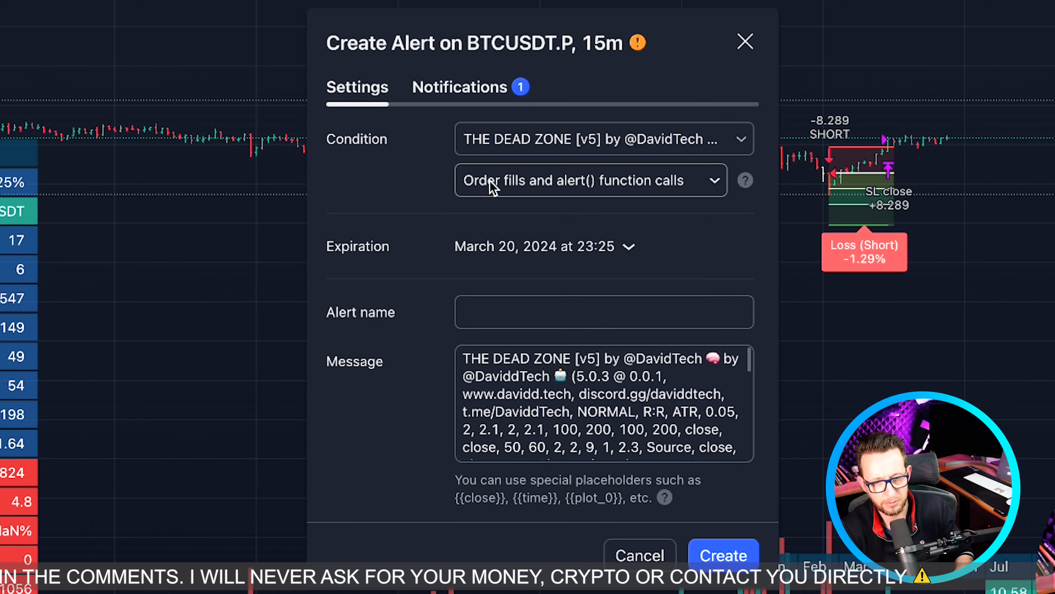
Set the alert to Order fills only, paste the bot code as message and name it 'test'.
left_click(591, 180)
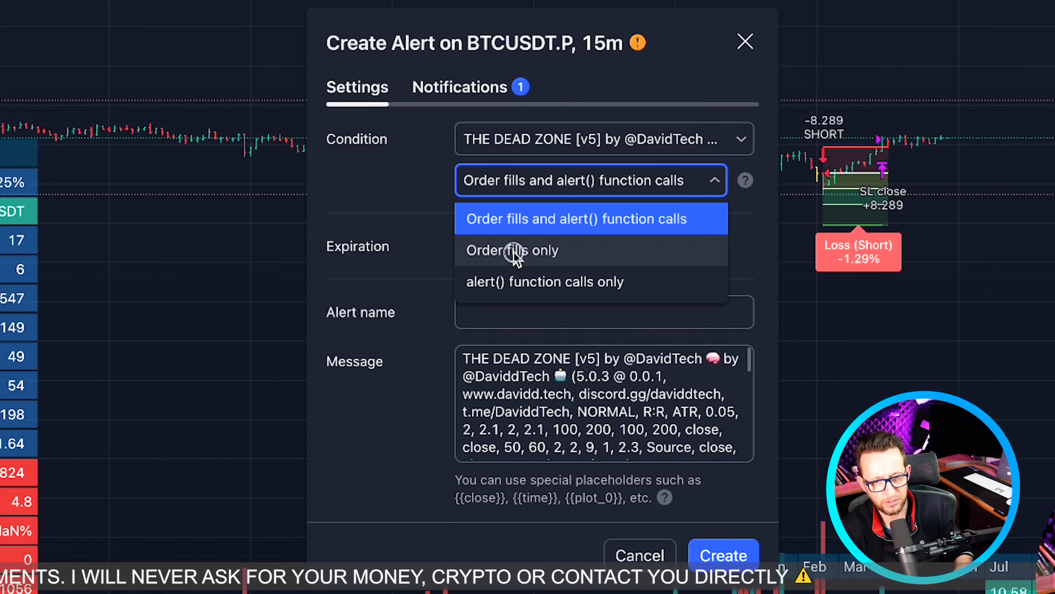
left_click(513, 251)
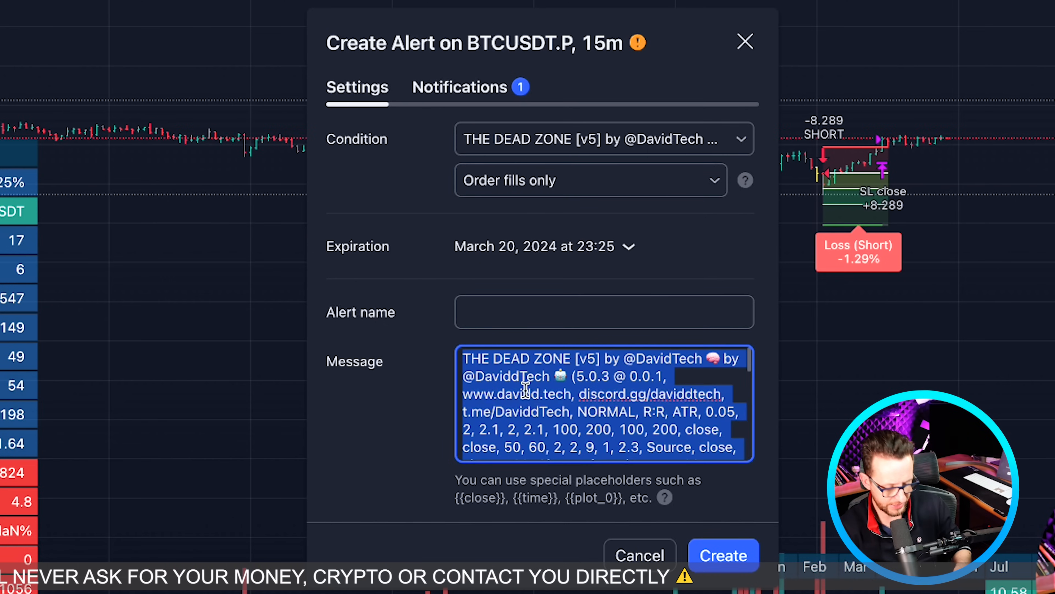
left_click(603, 312)
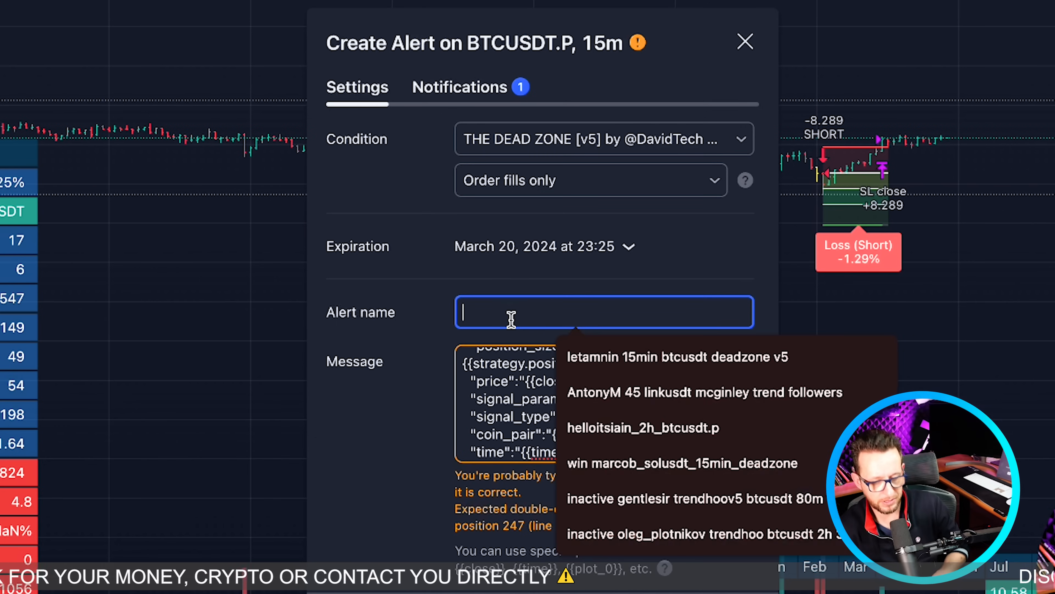
type("test ac")
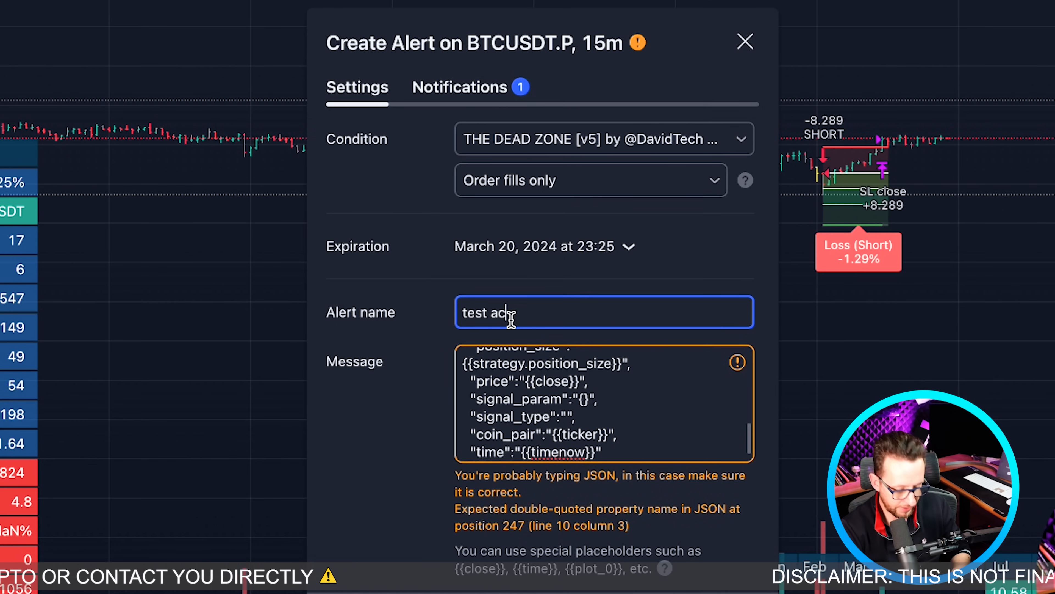
left_click(461, 86)
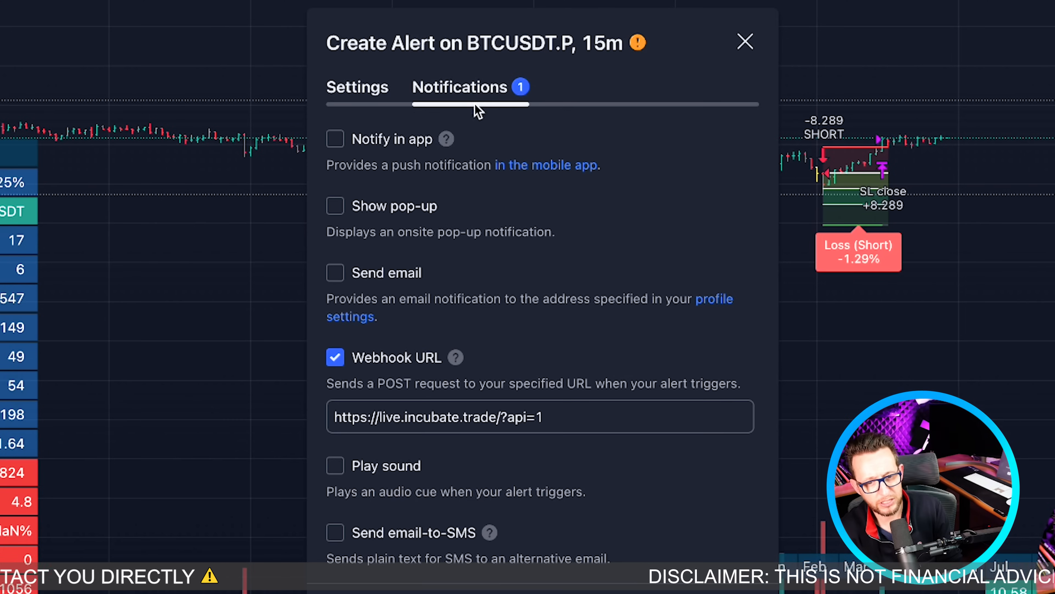
mouse_move(381, 373)
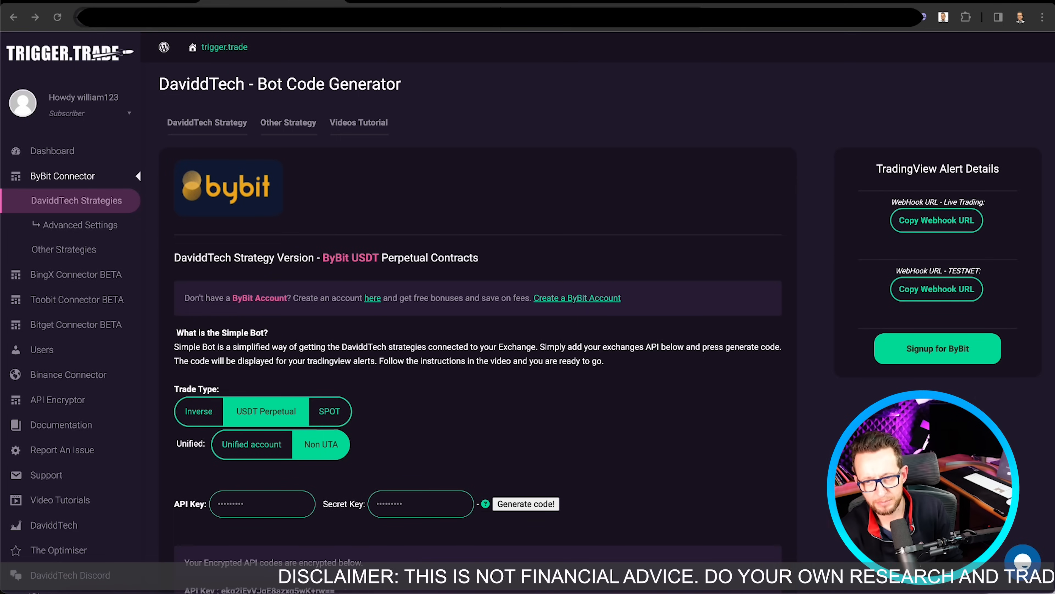
Copy the Live Trading webhook URL from Trigger.trade's alert details.
left_click(937, 219)
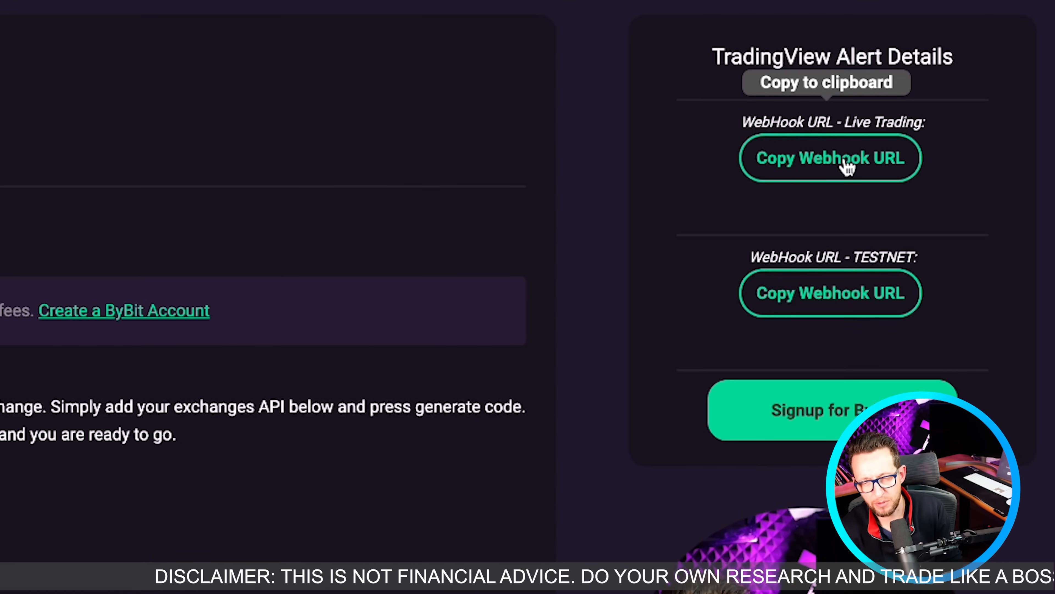
left_click(830, 158)
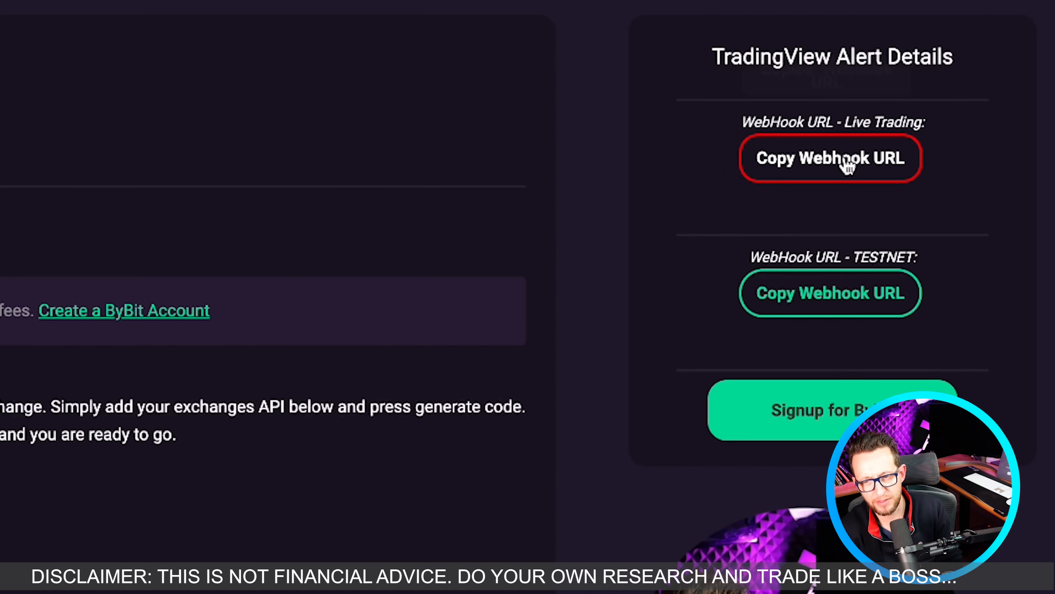
left_click(831, 158)
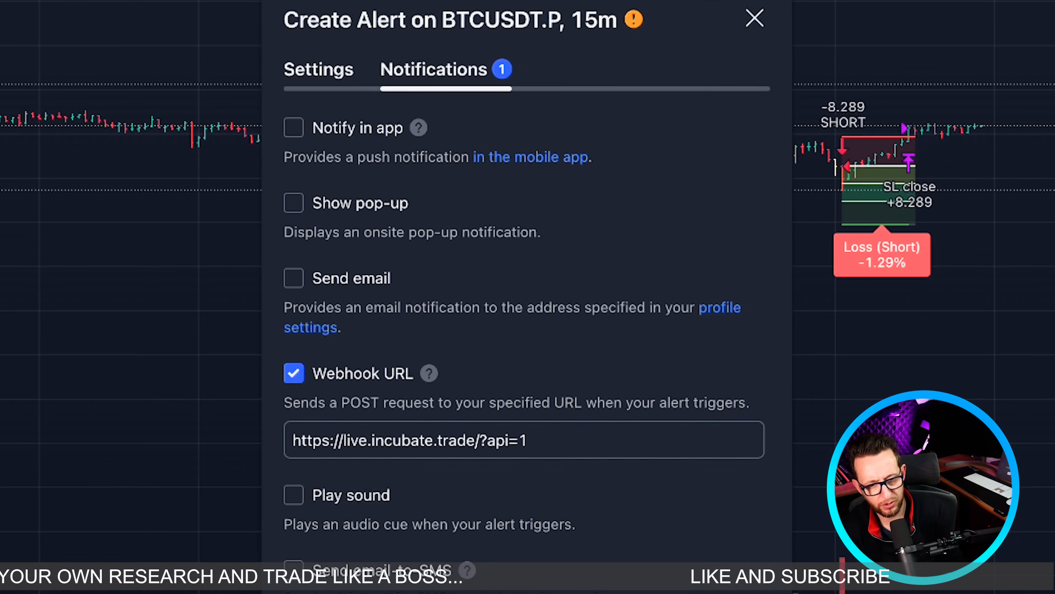
Replace the webhook address with the Trigger.trade simplified-bot cloud function URL and create the alert.
left_click(524, 440)
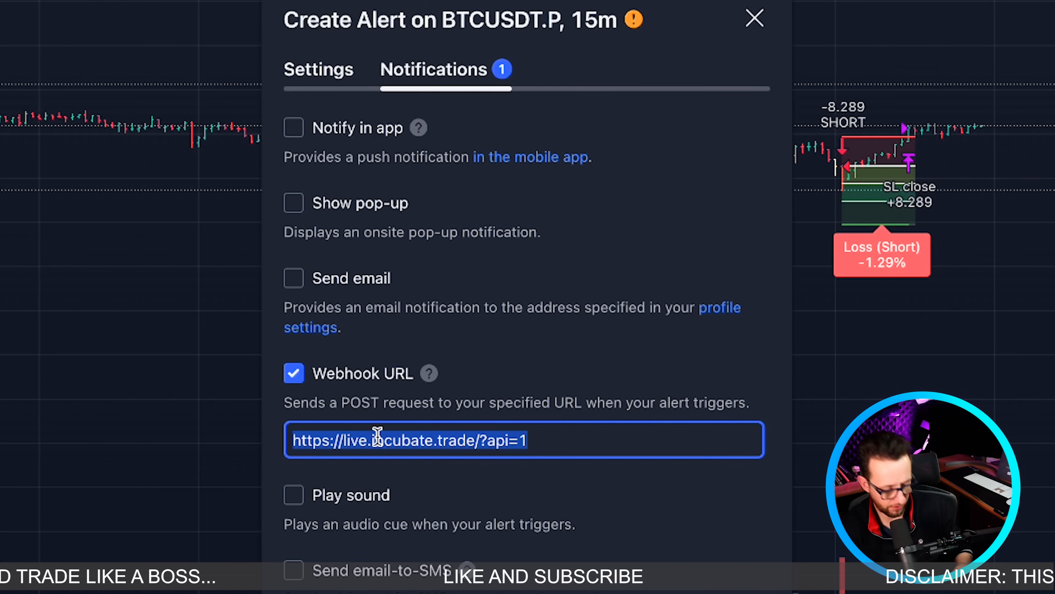
type("it-daviddtech.cloudfunctions.net/trigger_trade_simplified_bot-v2")
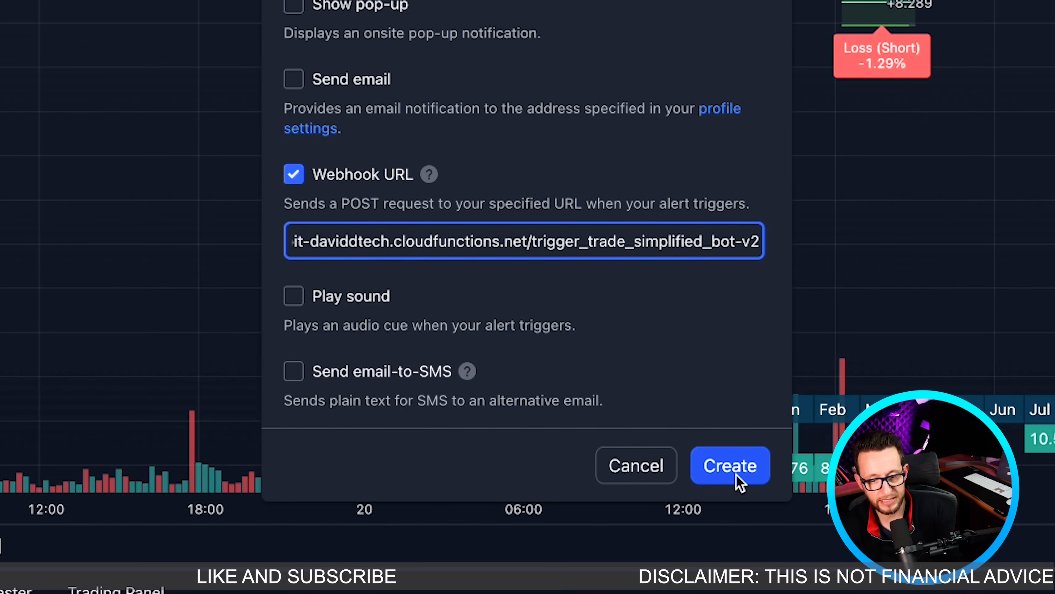
left_click(729, 465)
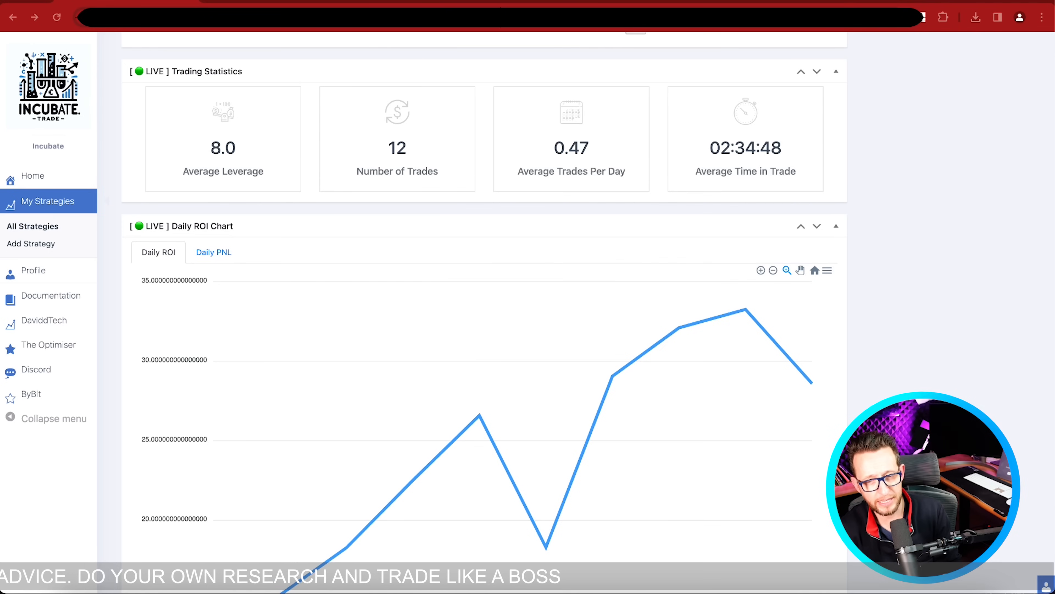
Scroll the strategy page down to the LIVE Trading Statistics and Daily ROI Chart panels.
scroll("down", 3)
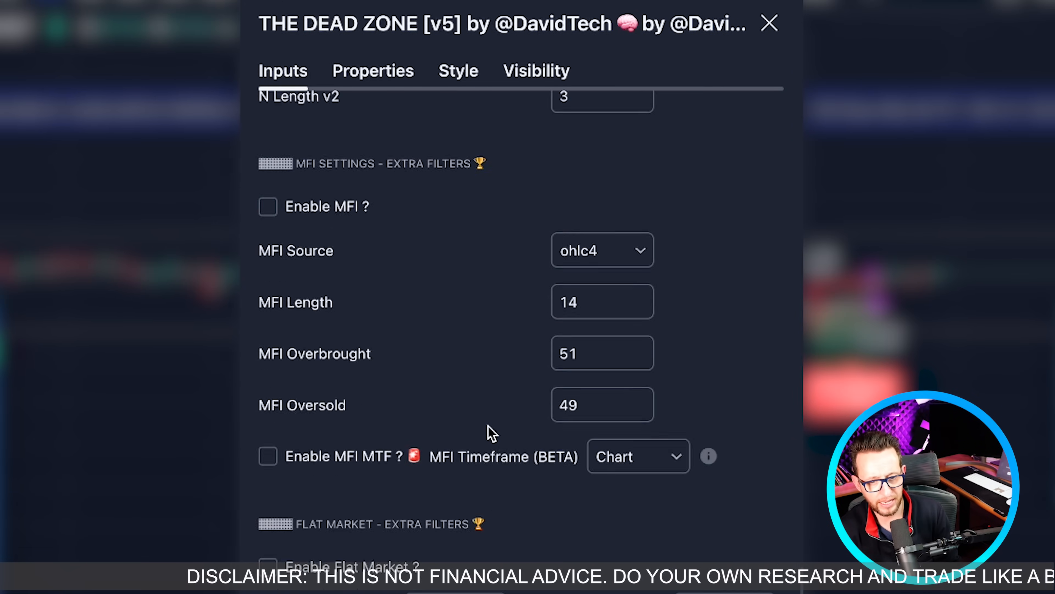
Scroll the Dead Zone inputs past the MFI, time and session filters to LIVE TRADING with Use Simple Bot? enabled.
scroll("down", 3)
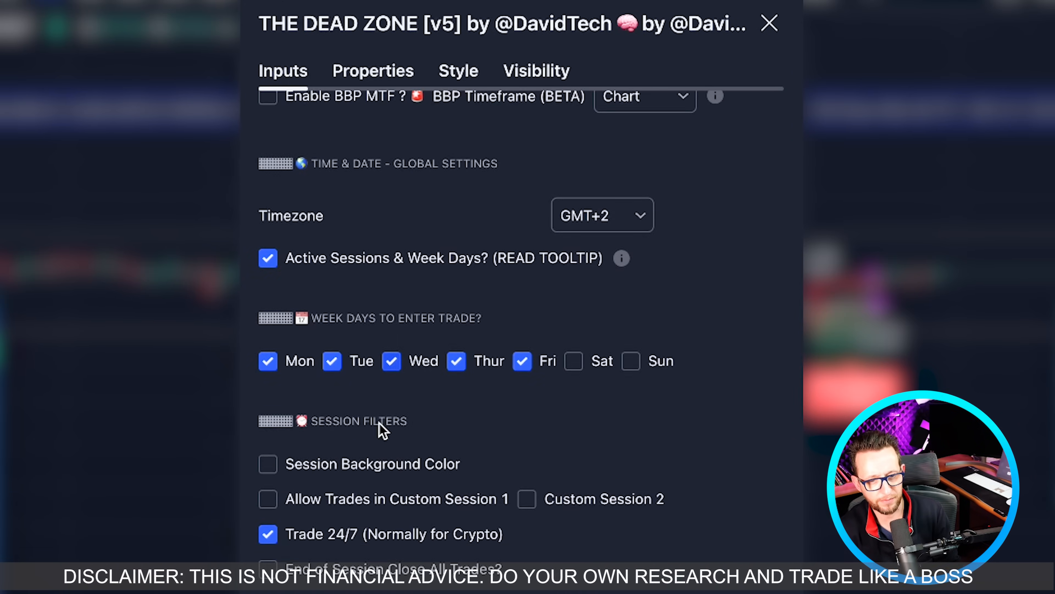
scroll("down", 3)
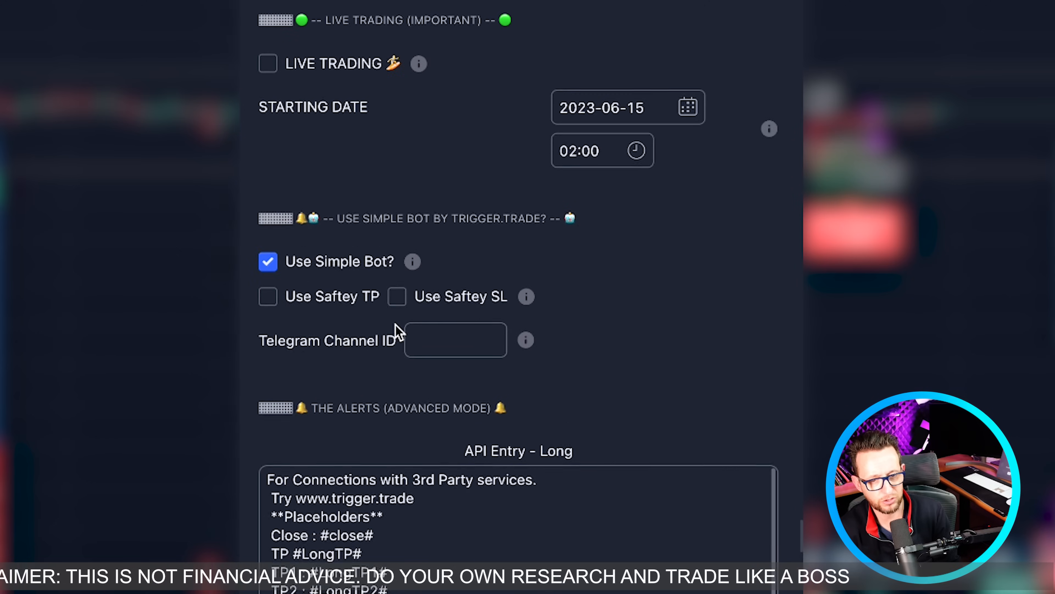
scroll("down", 3)
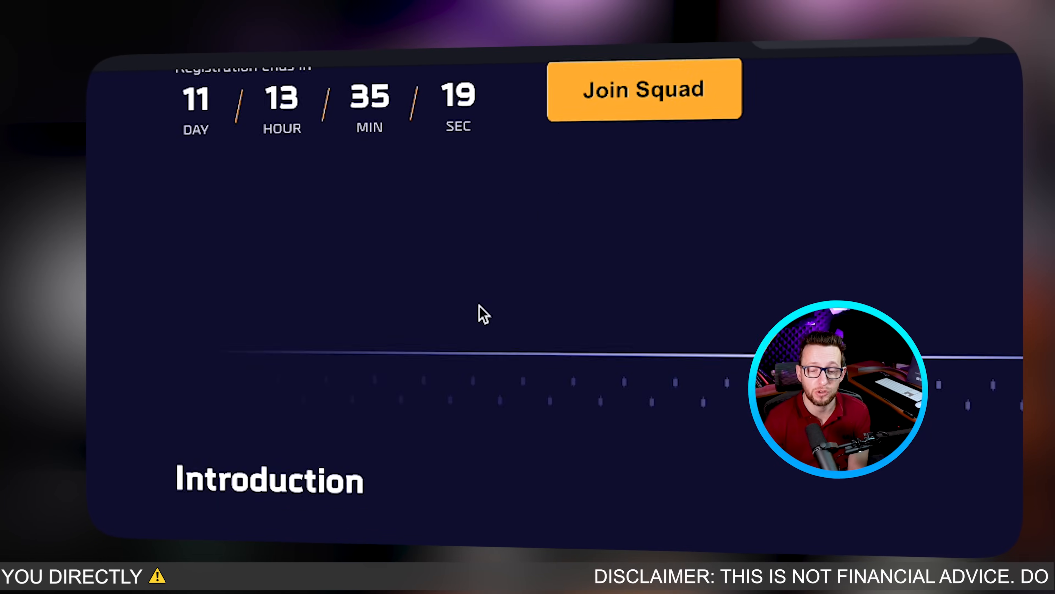
Scroll the Bybit challenge page to the Introduction timeline and the 10,000 USDT prize pool details.
scroll("down", 3)
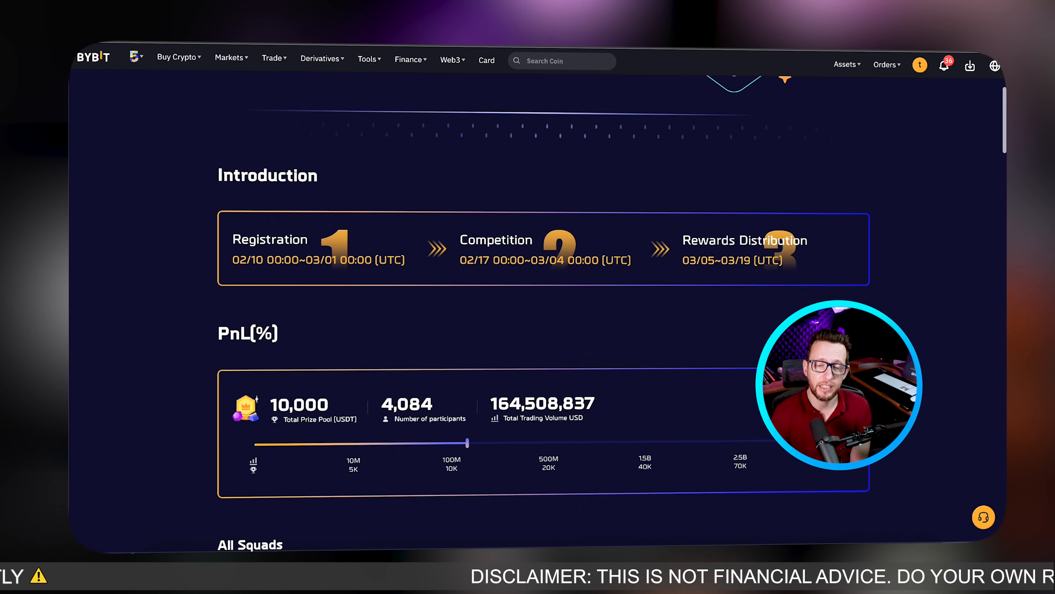